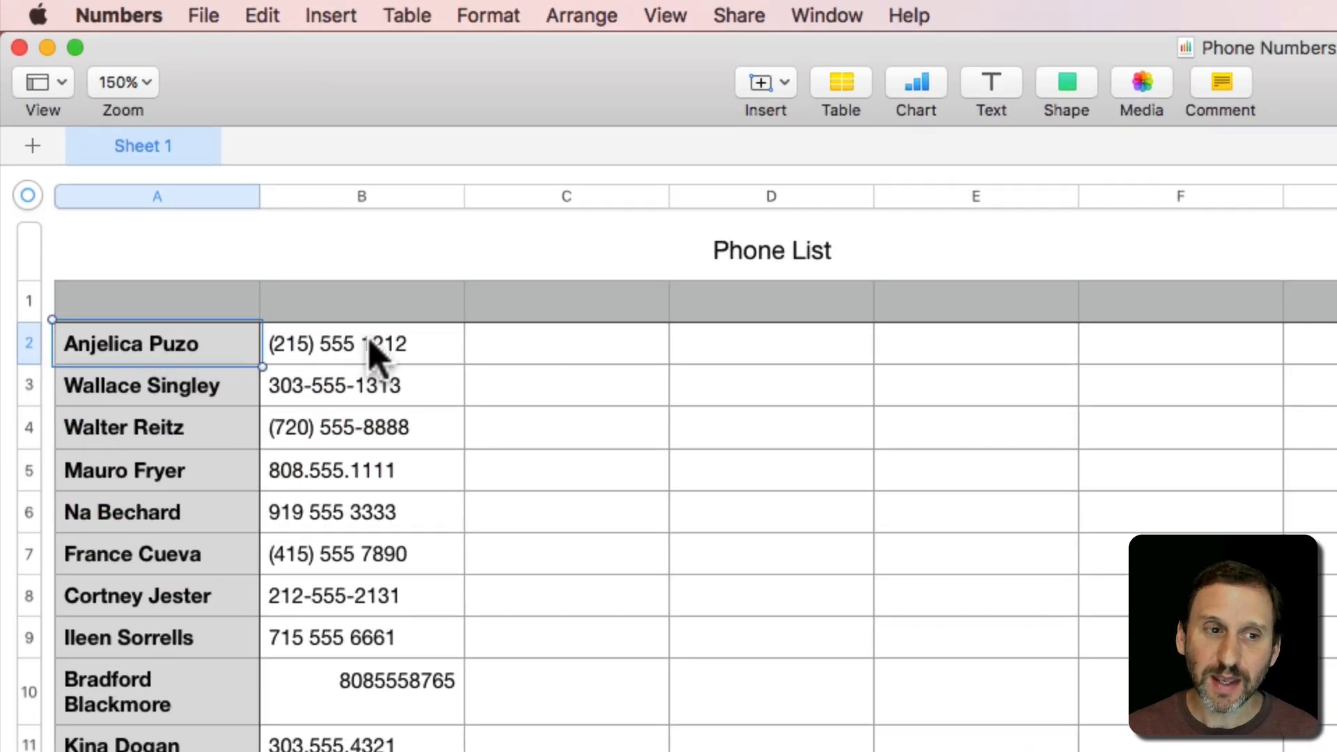
Review the mixed-style phone entries and select column B's phone numbers to copy into a new spreadsheet
click(360, 344)
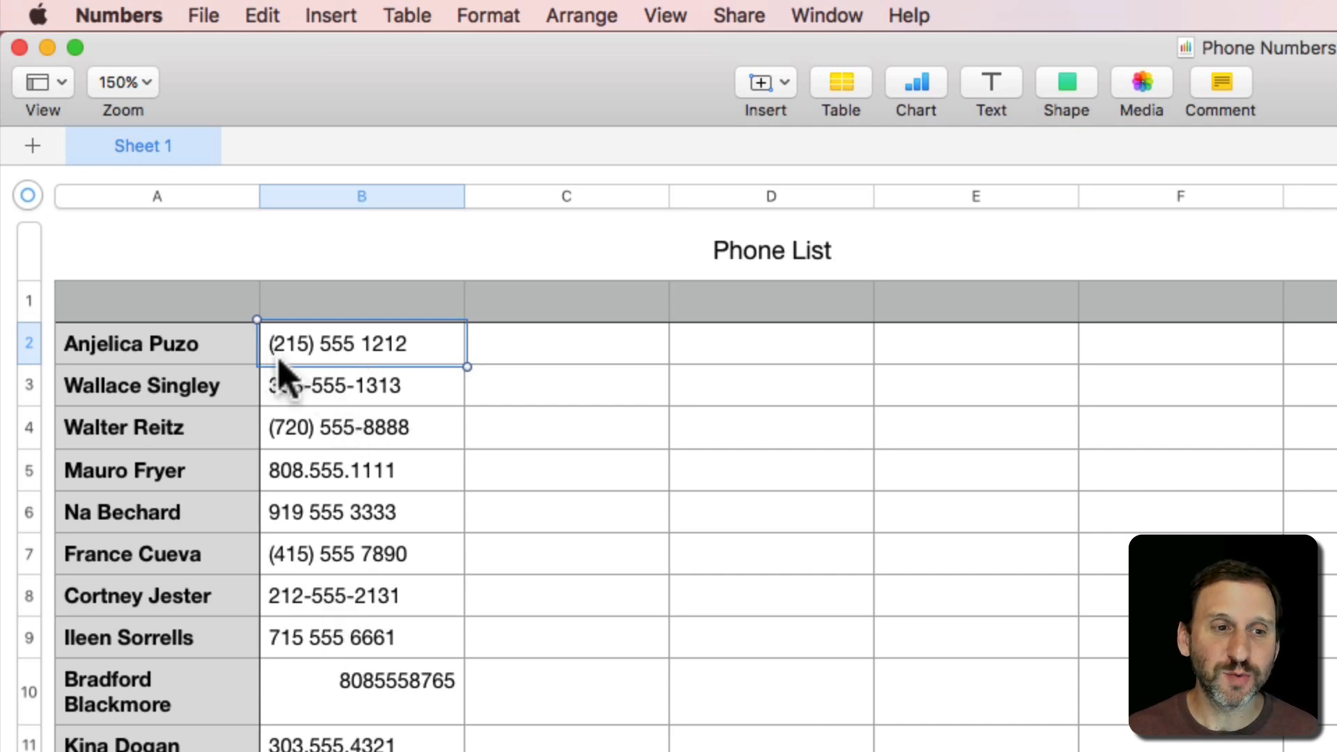
click(360, 469)
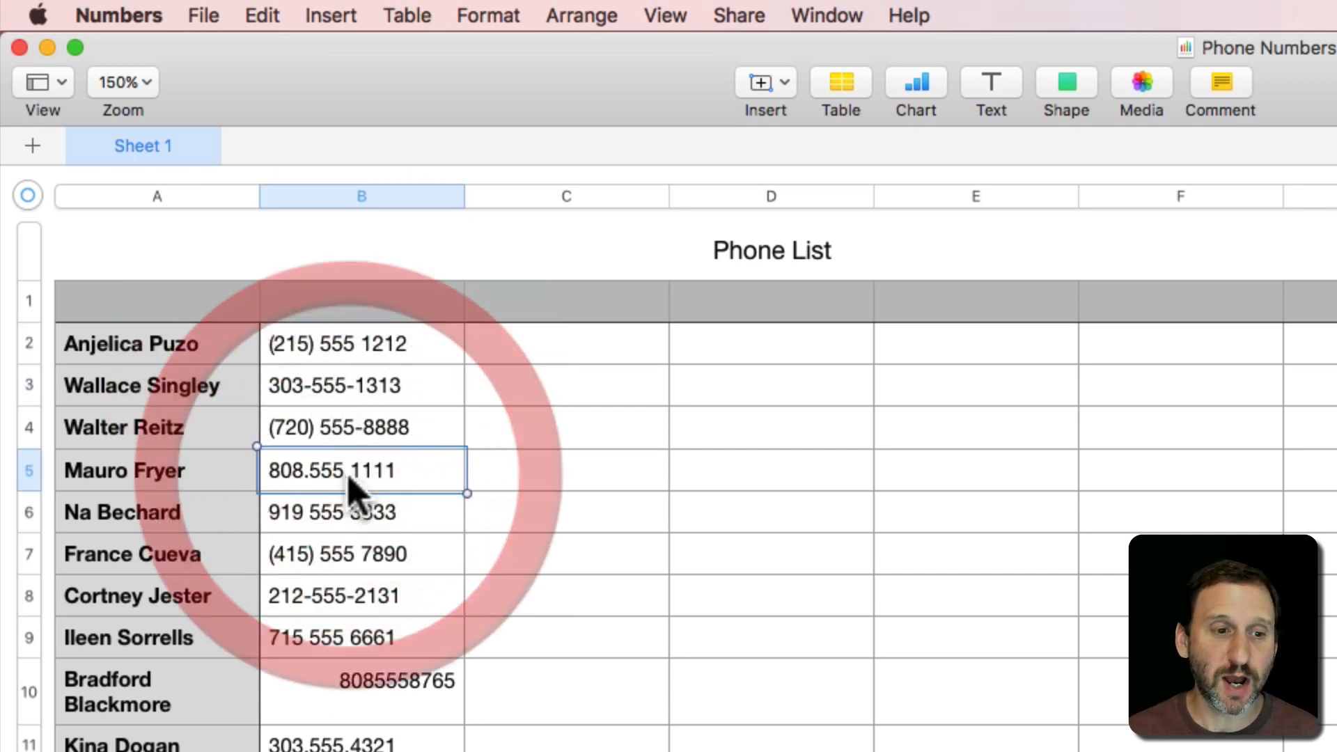
click(360, 679)
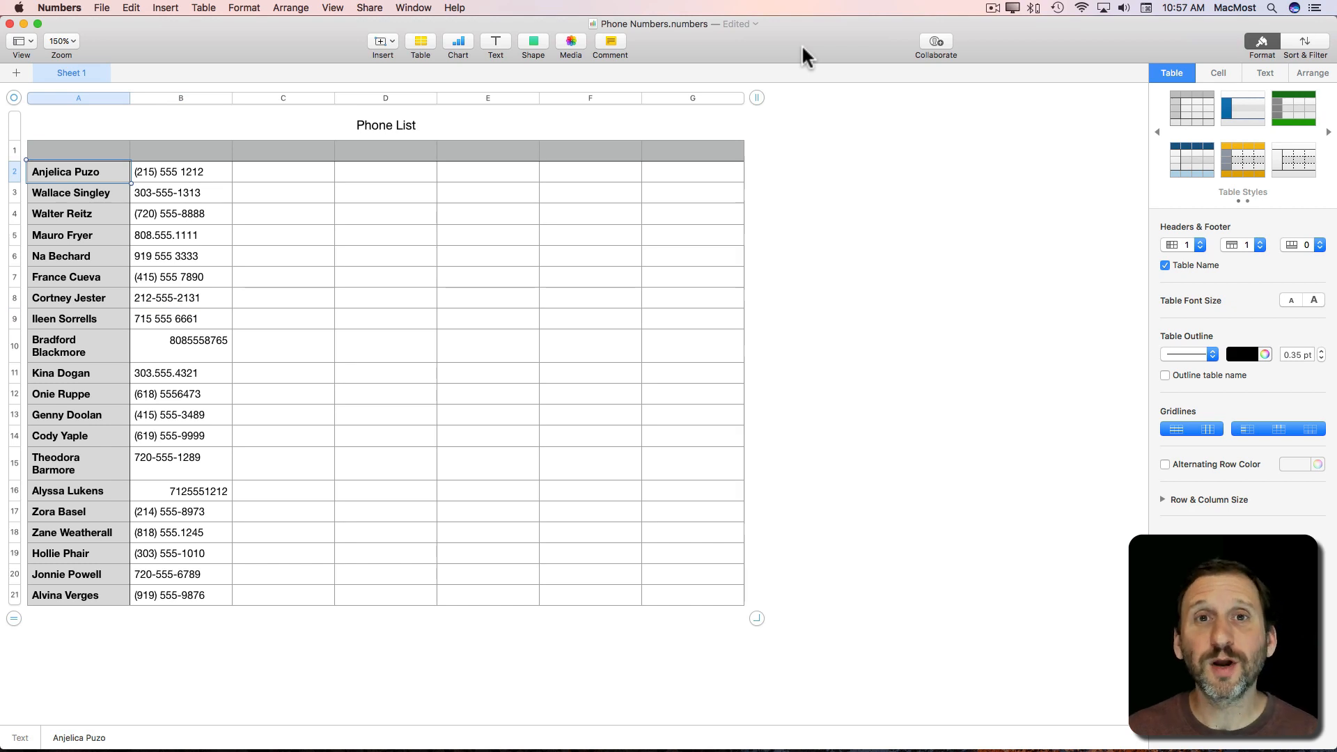
mouse_move(161, 198)
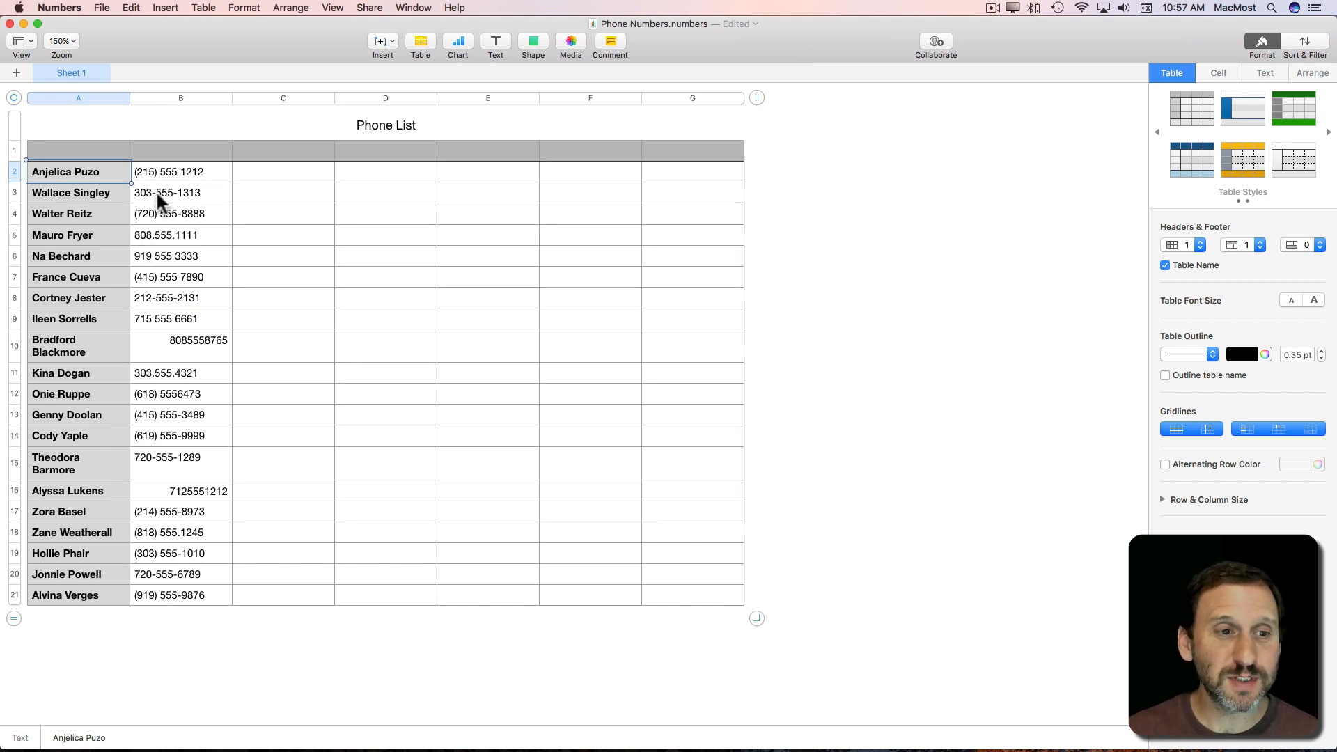
click(180, 171)
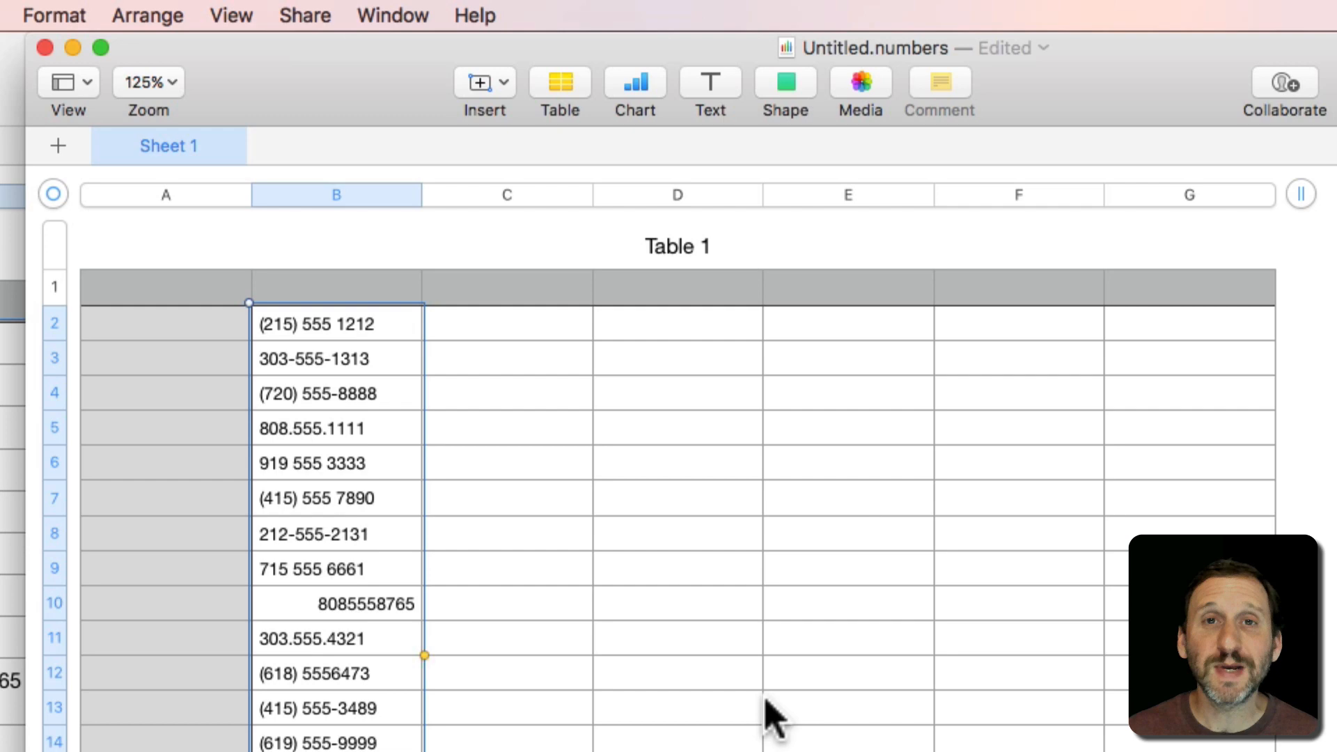
mouse_move(546, 515)
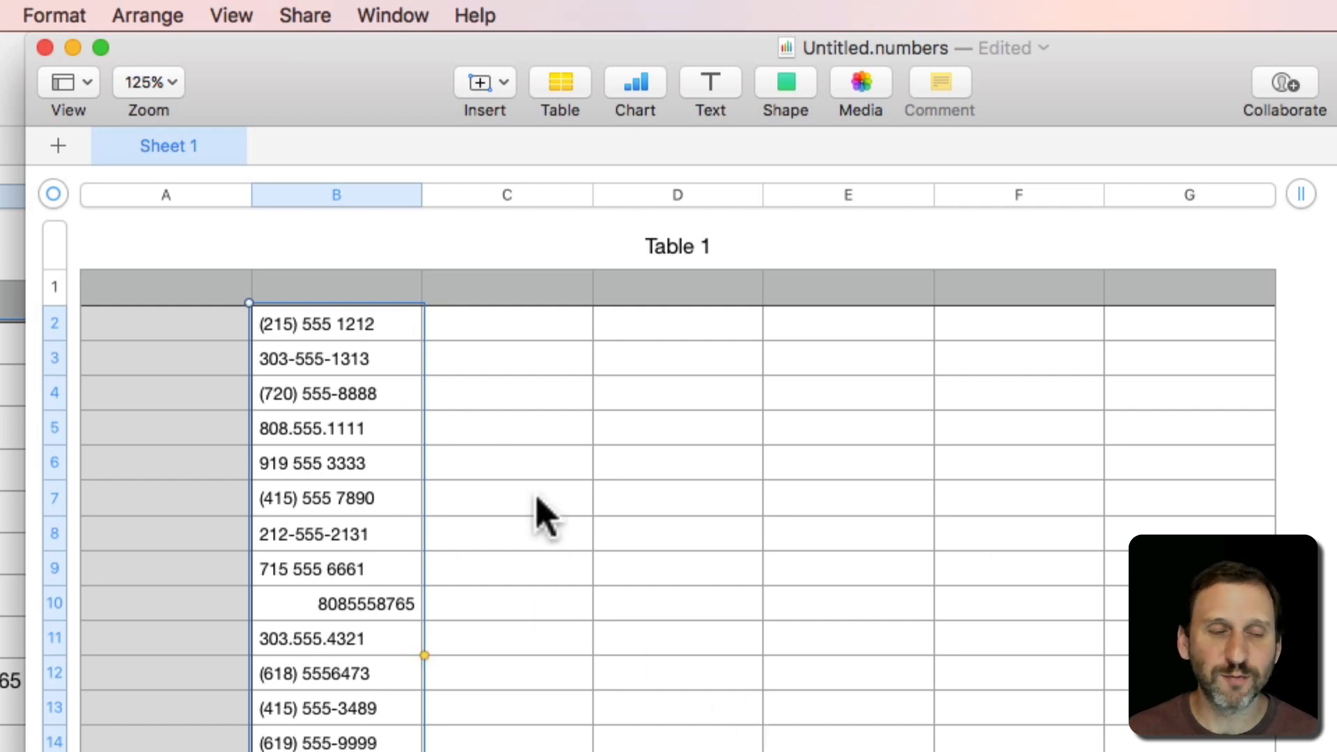
mouse_move(102, 248)
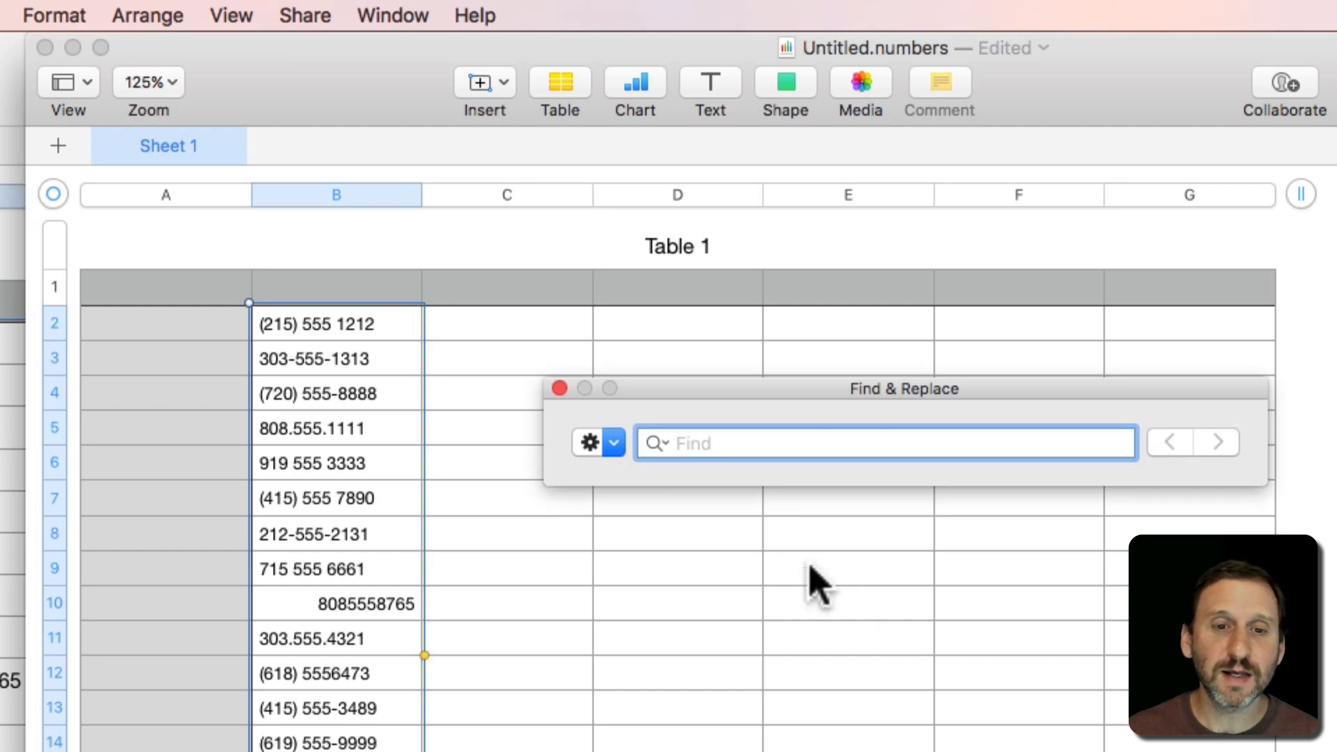
Replace every ( ) space - and . with nothing so the pasted numbers become plain digit strings
click(610, 443)
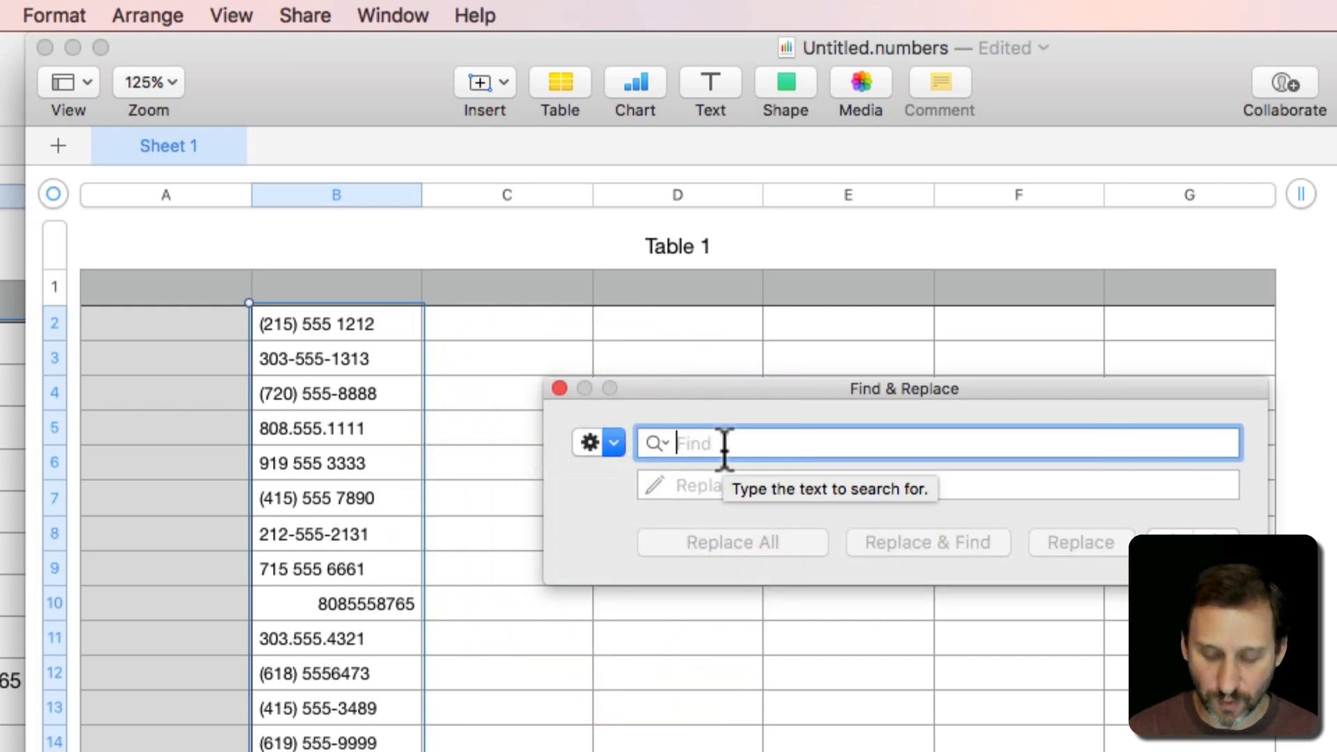
text(()
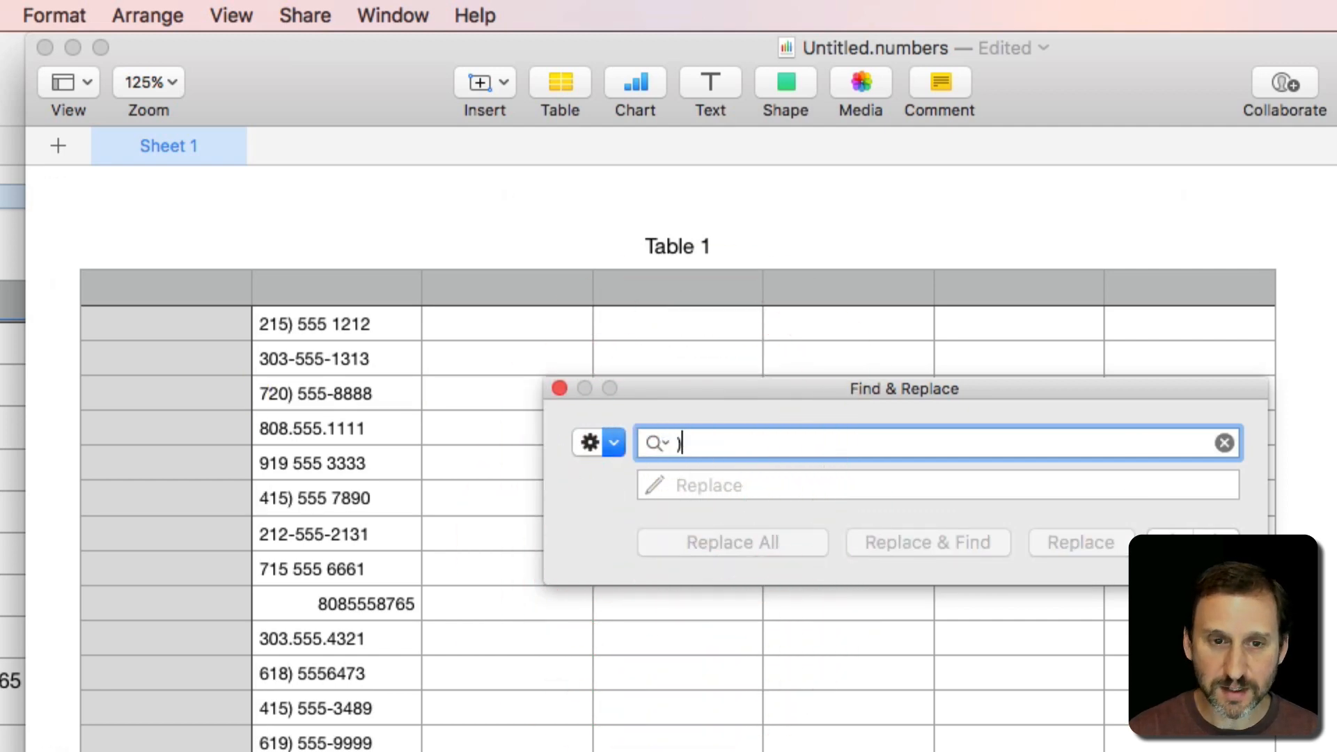
click(731, 542)
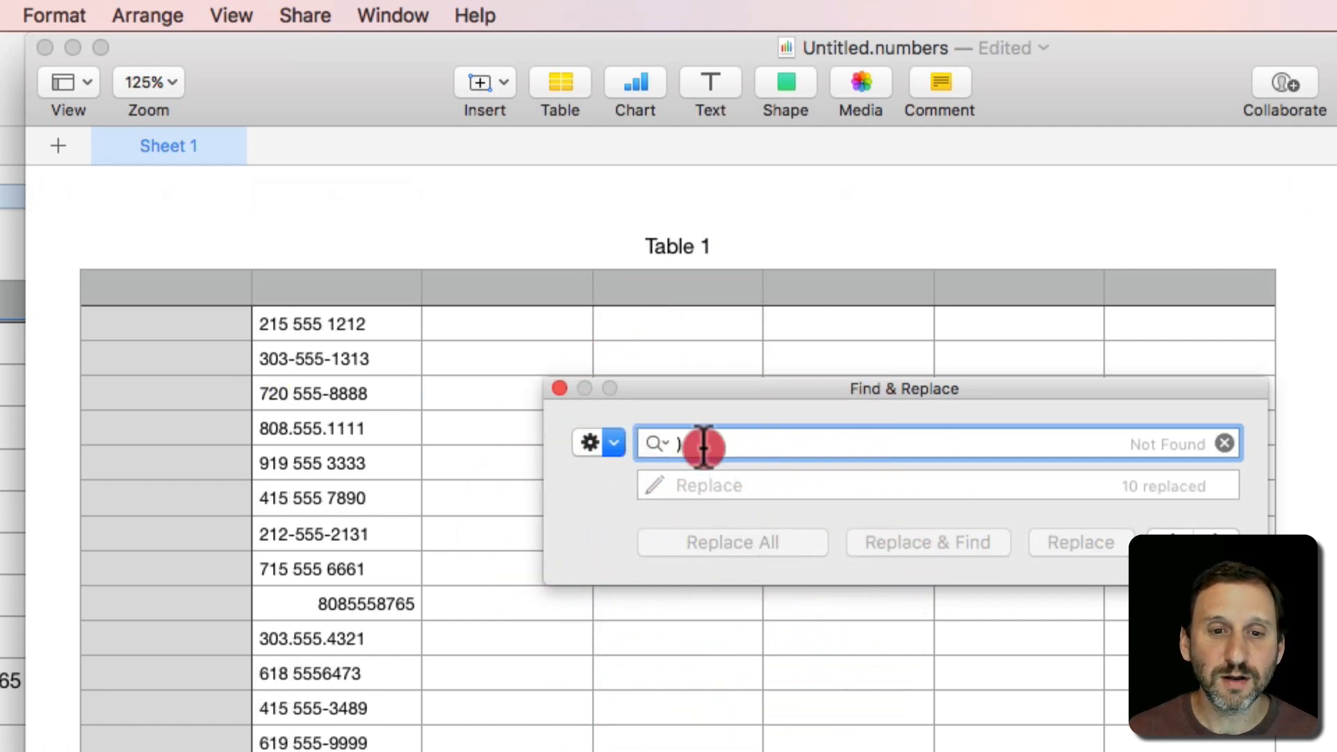
click(731, 542)
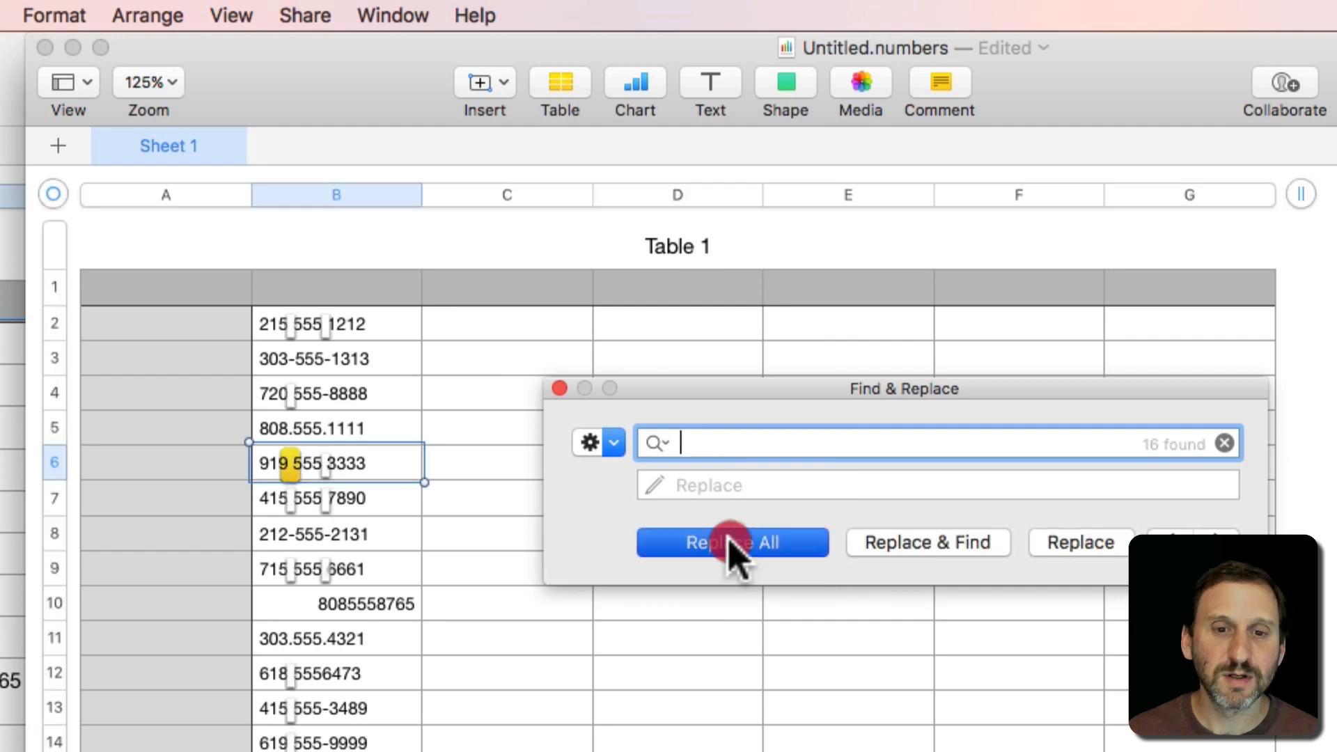
click(731, 542)
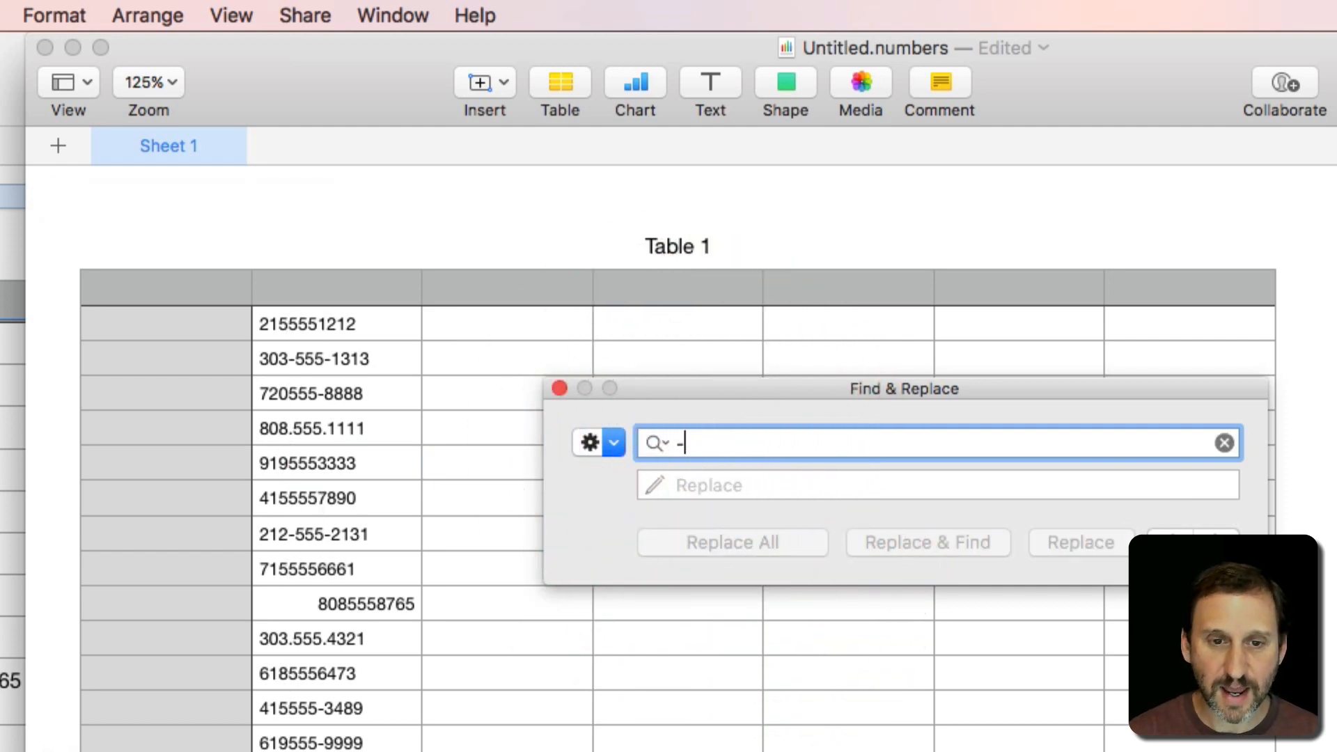
click(731, 542)
text(.)
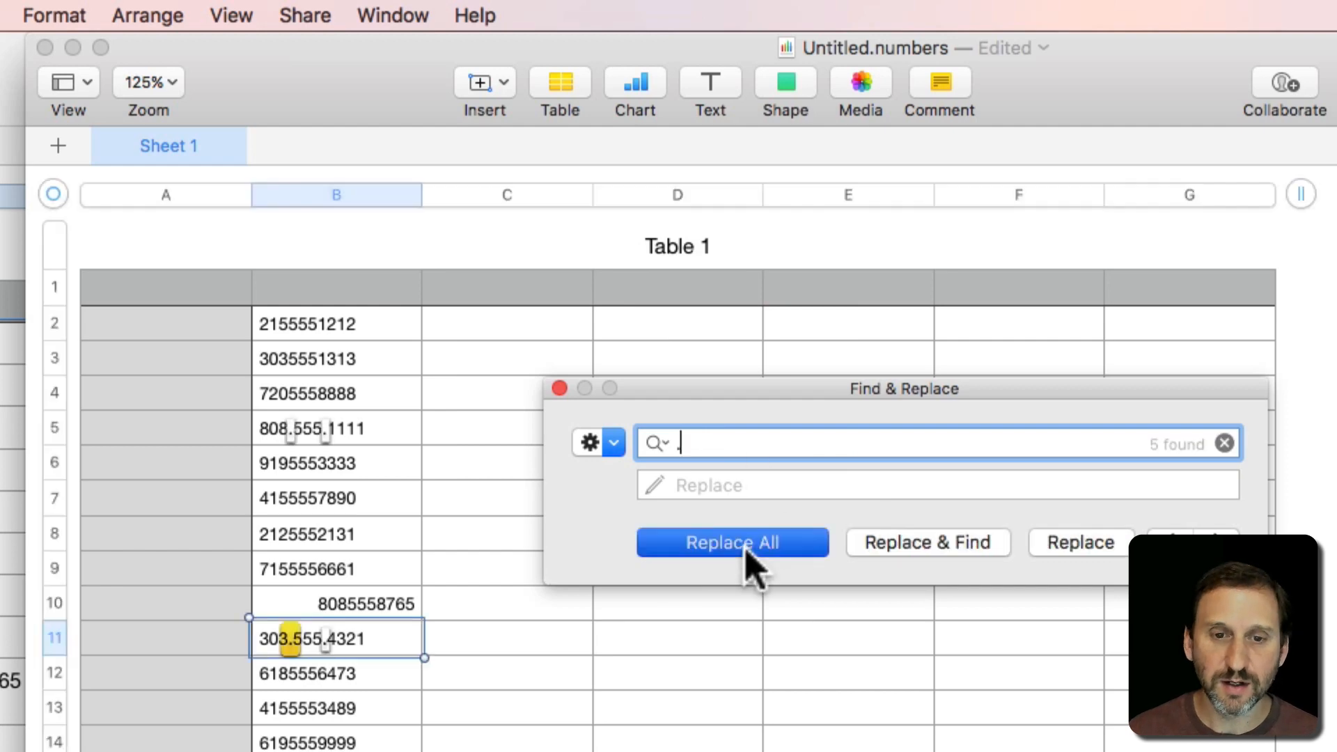
click(731, 542)
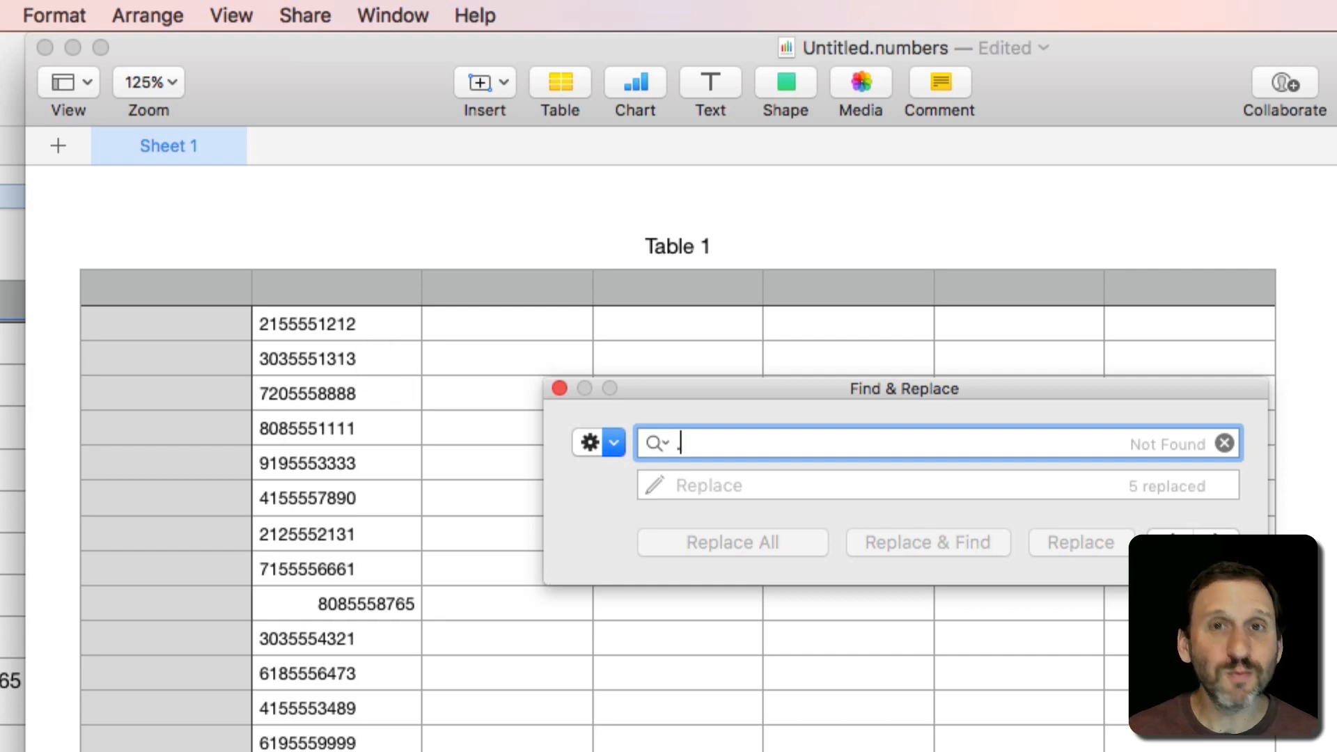
text(.)
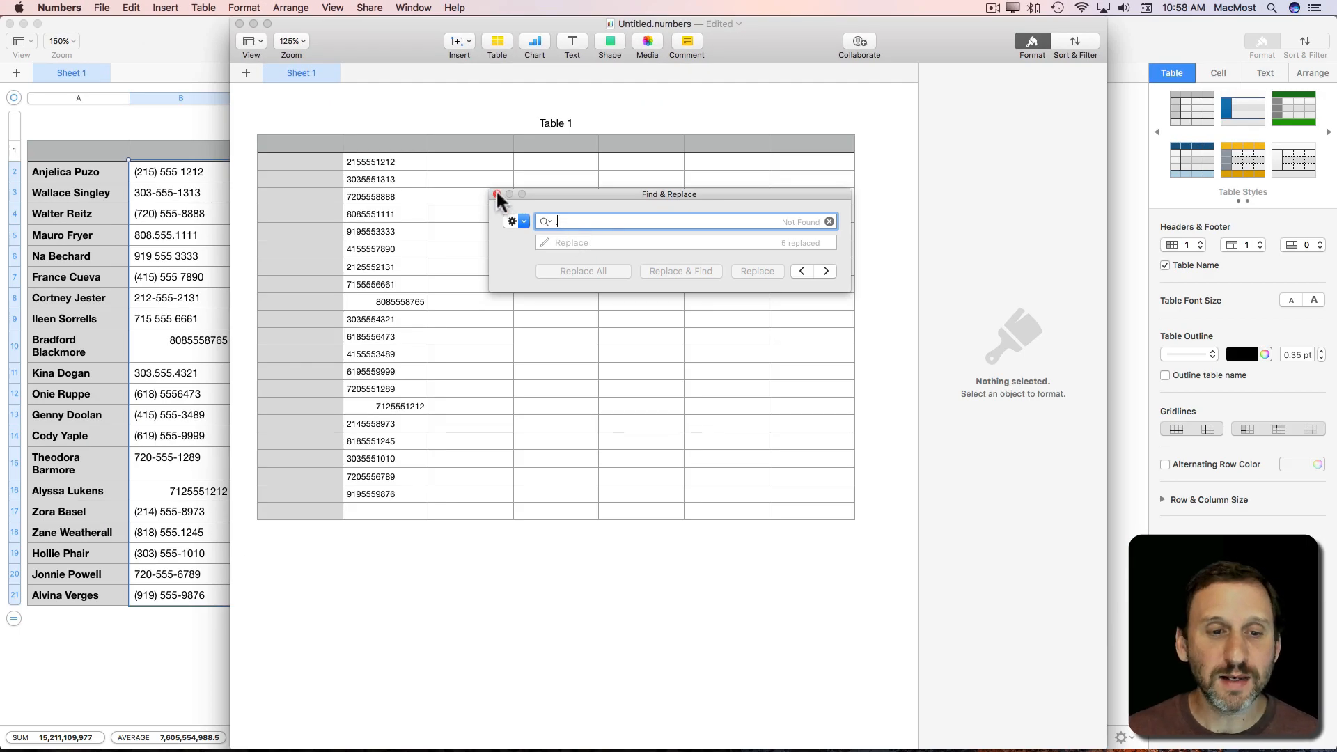
Close Find & Replace and start a custom number format from the cell Data Format list
click(497, 195)
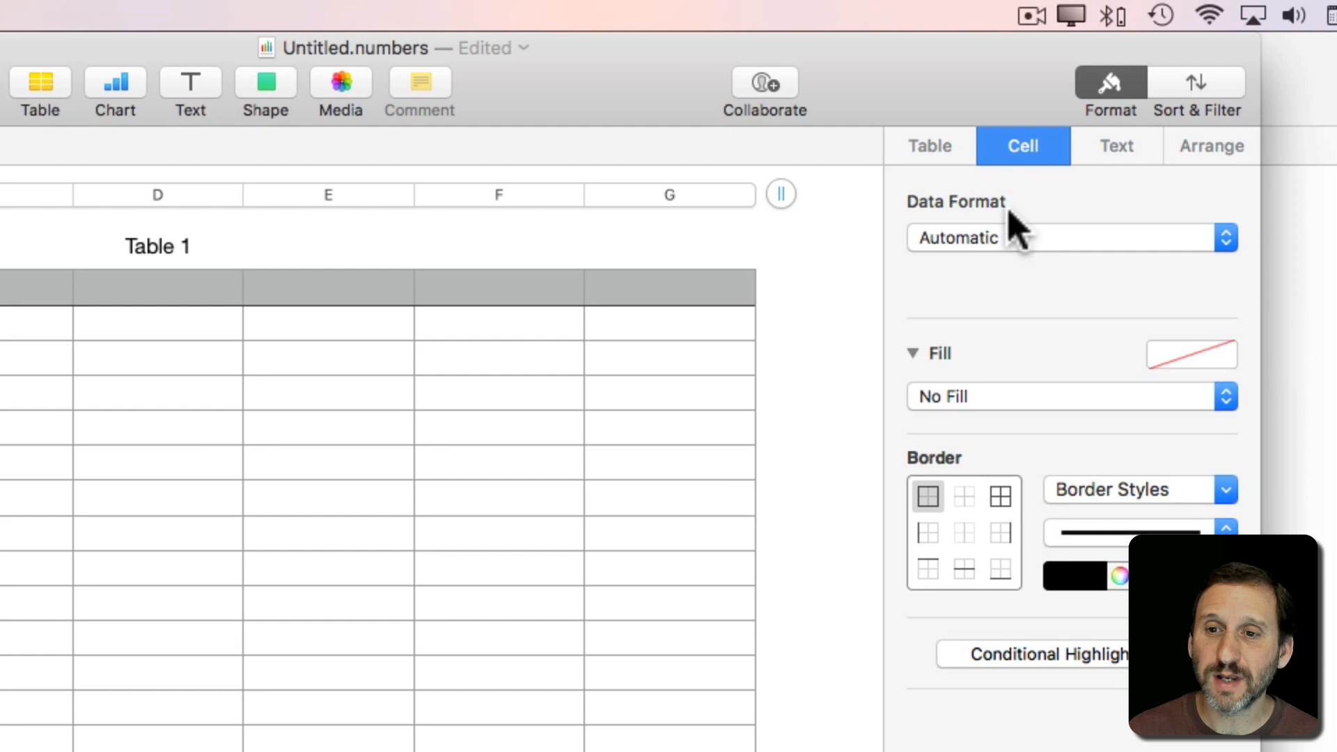
mouse_move(1014, 266)
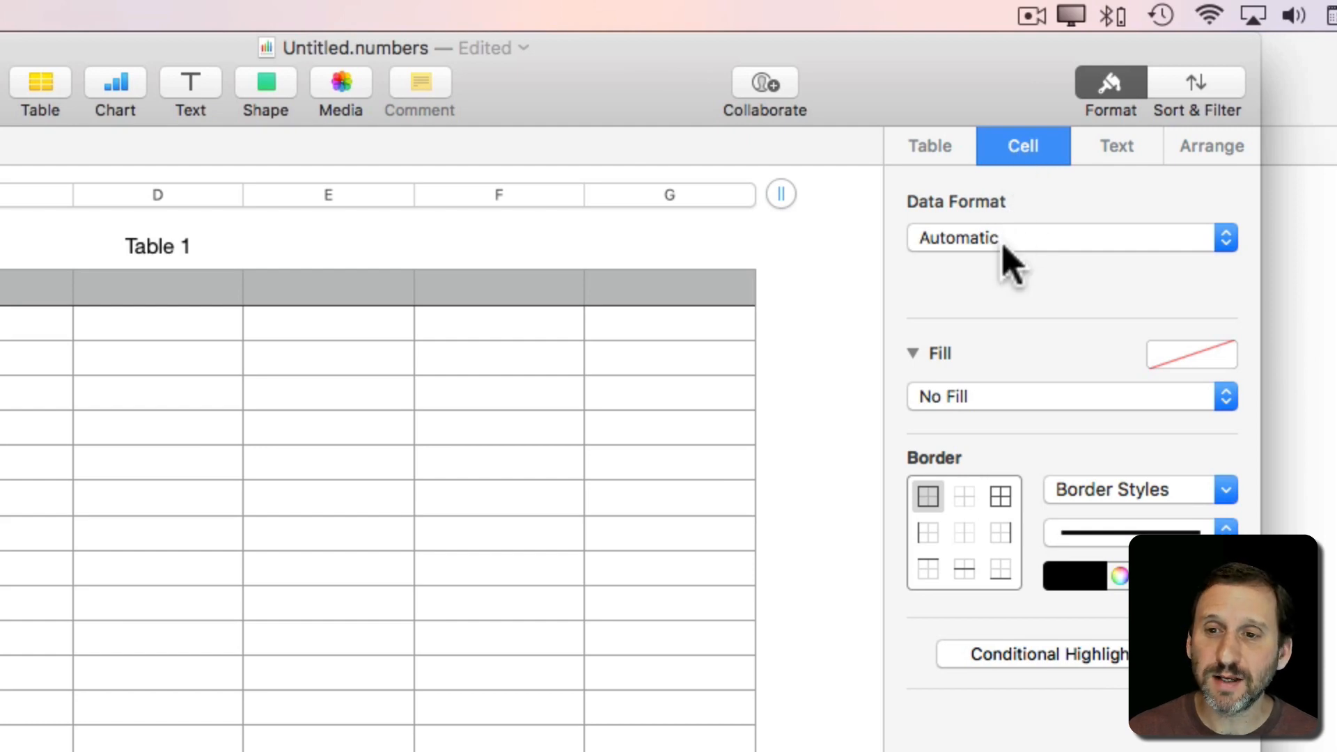
click(1069, 237)
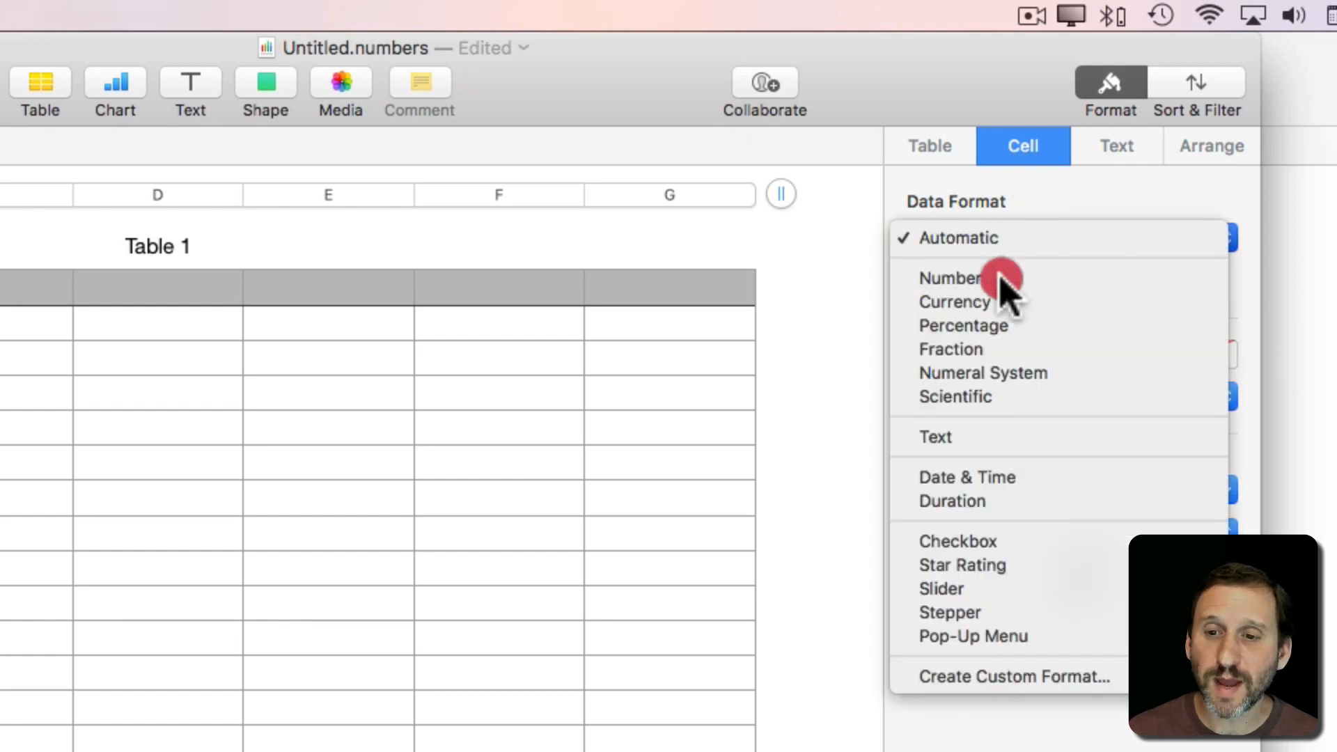
click(1013, 676)
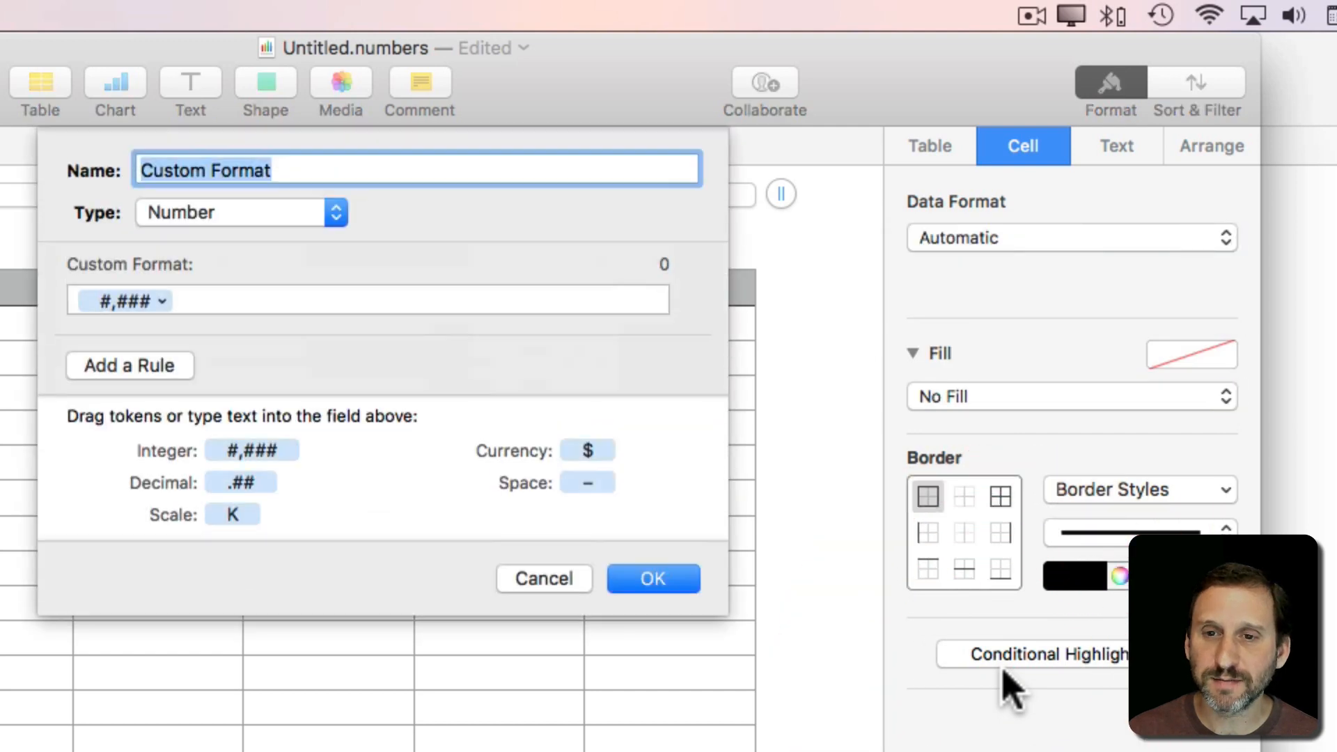
mouse_move(341, 461)
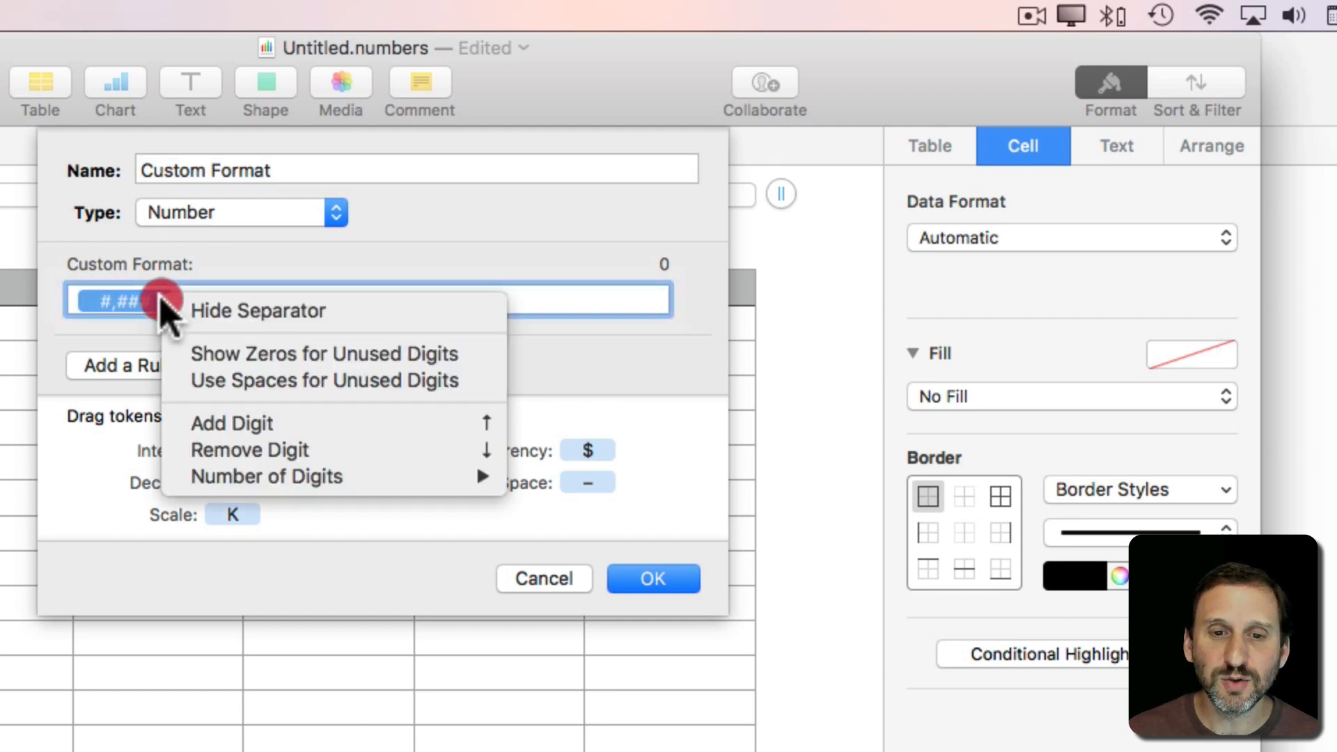
Build the ( ### ) ###-#### format with fixed three- and four-digit groups and apply it to column B
click(266, 476)
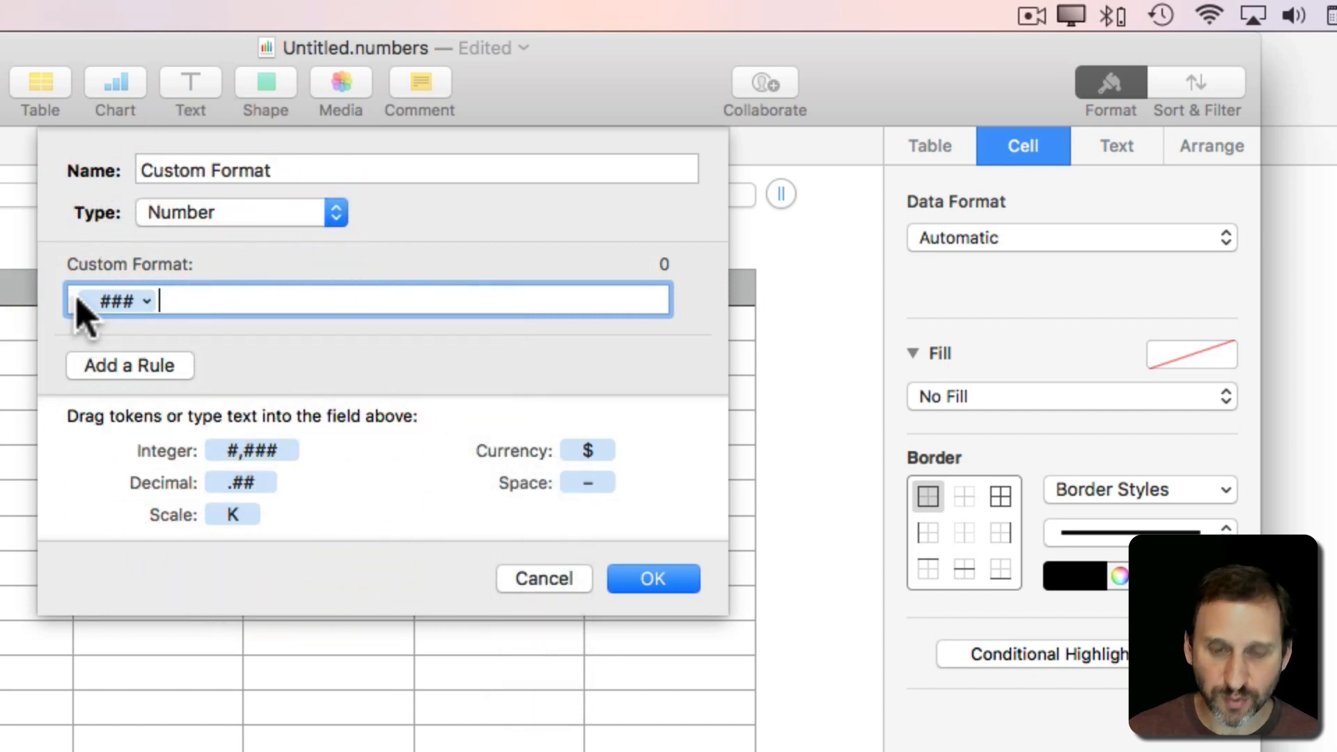
text(()
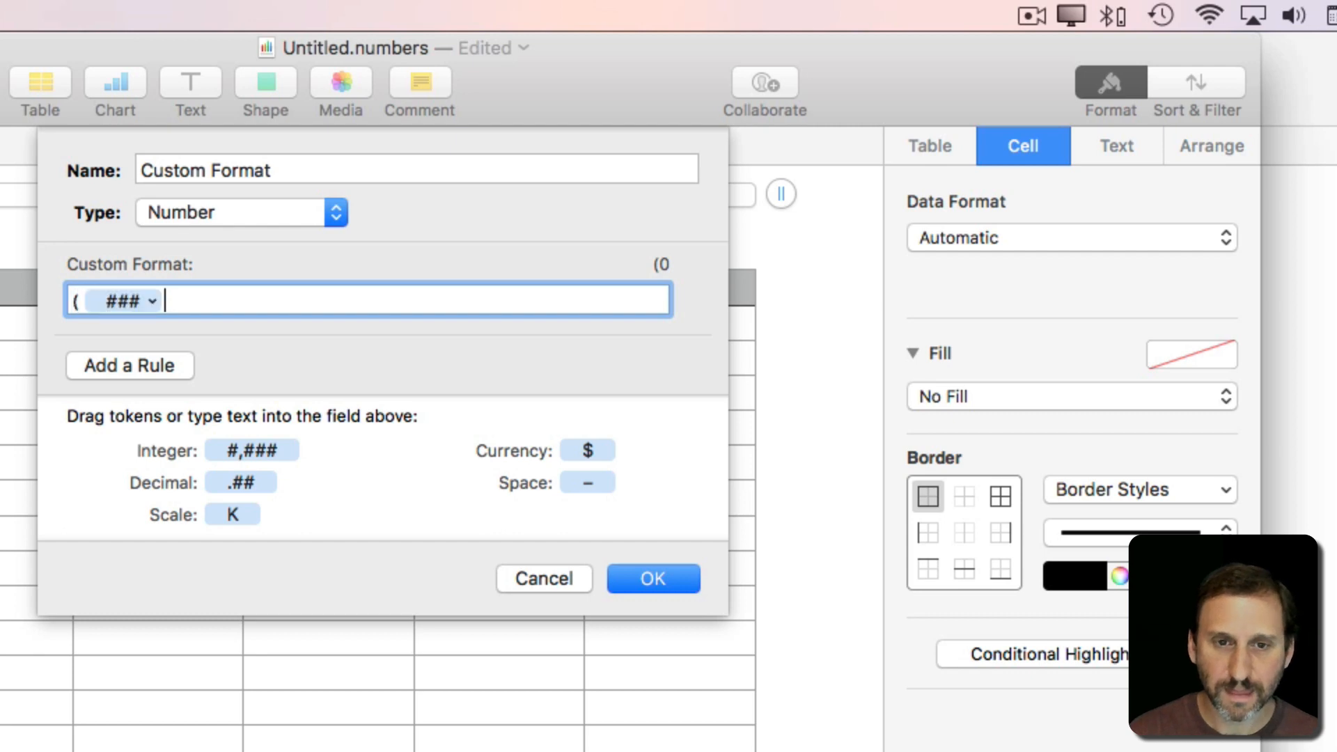
text())
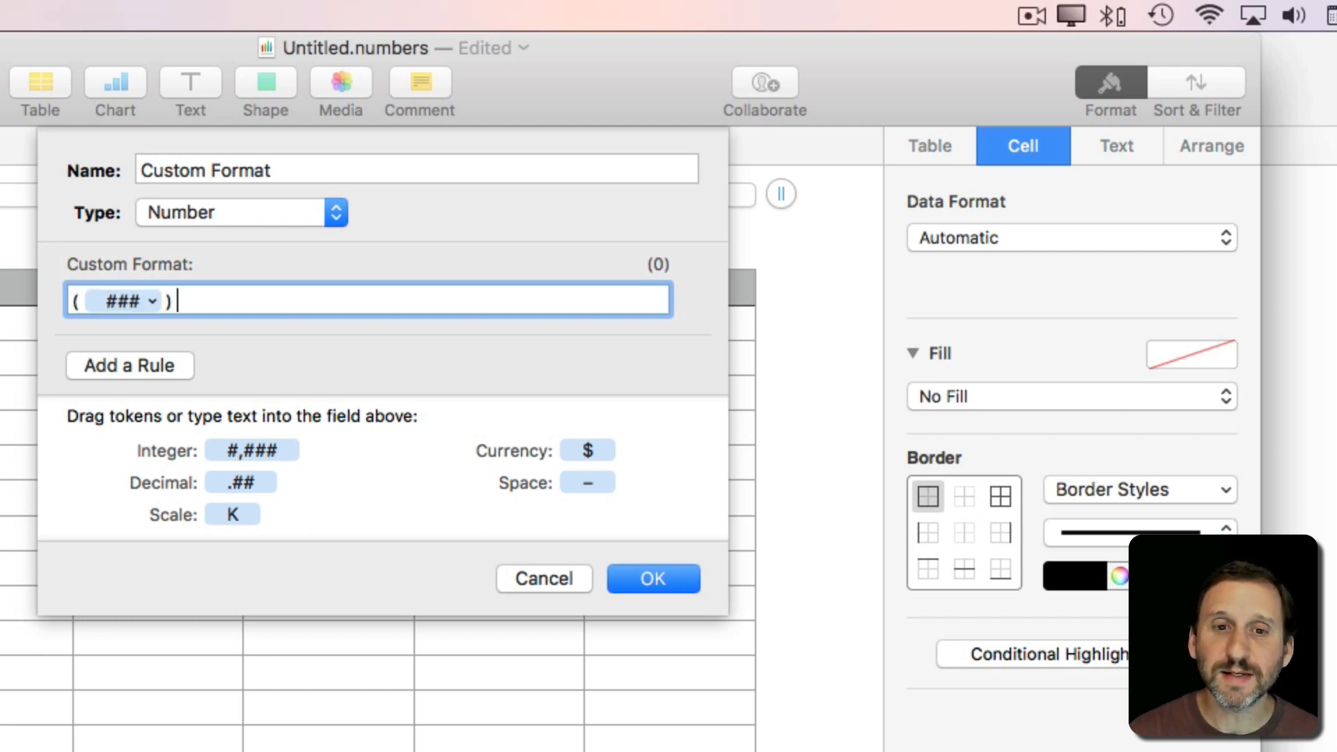
drag(252, 450, 229, 301)
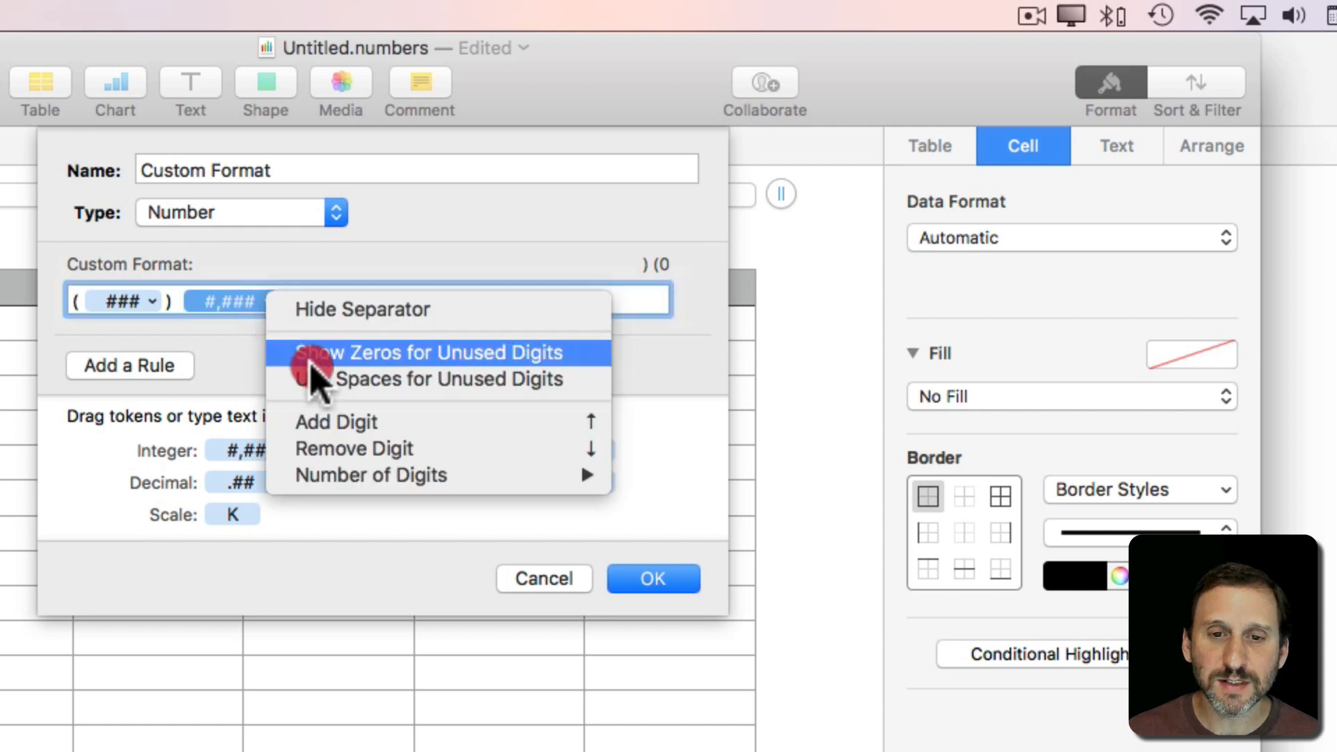
click(431, 352)
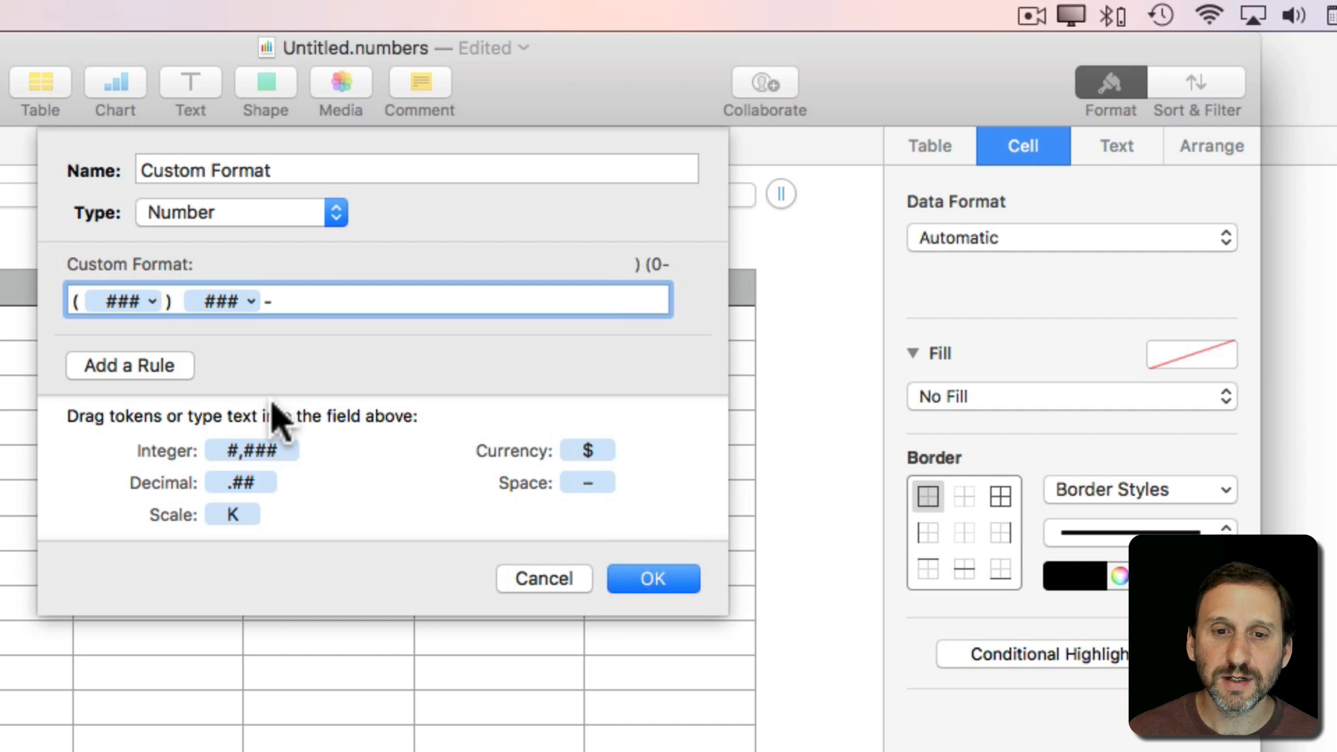
drag(252, 450, 328, 301)
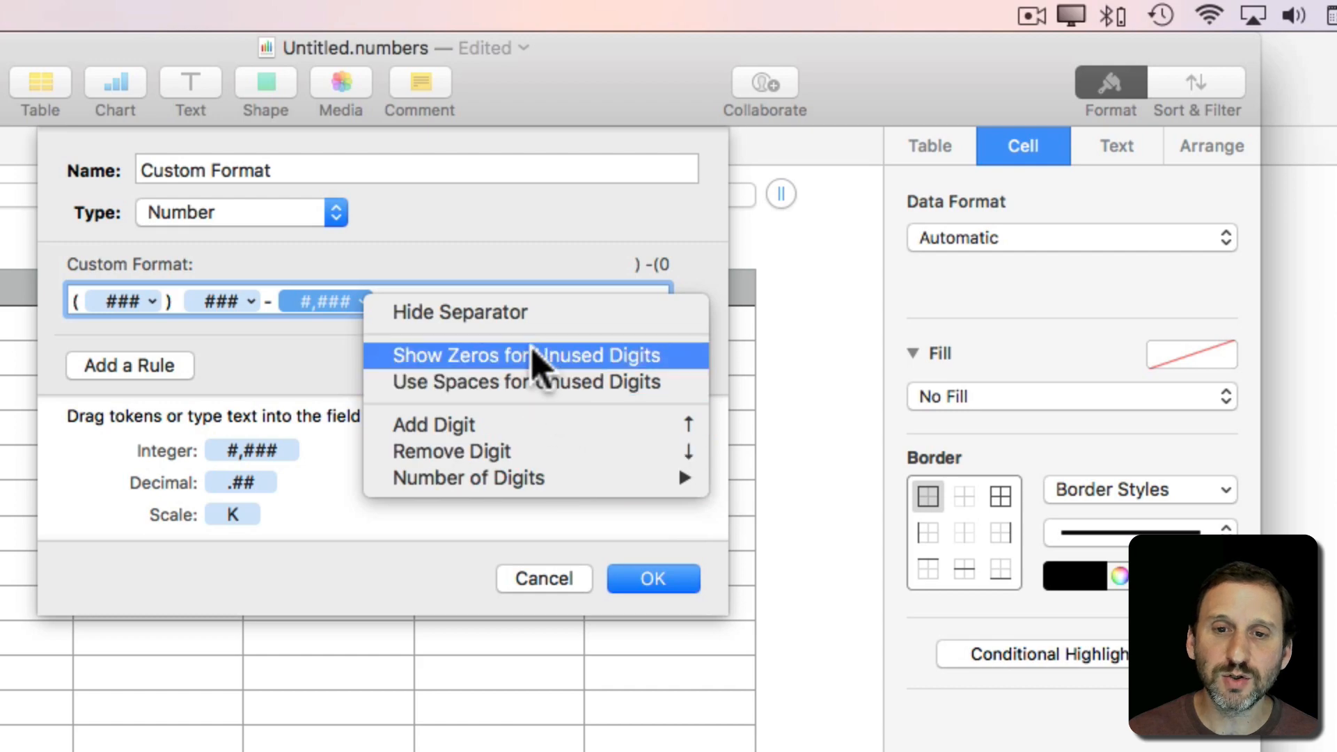
click(529, 355)
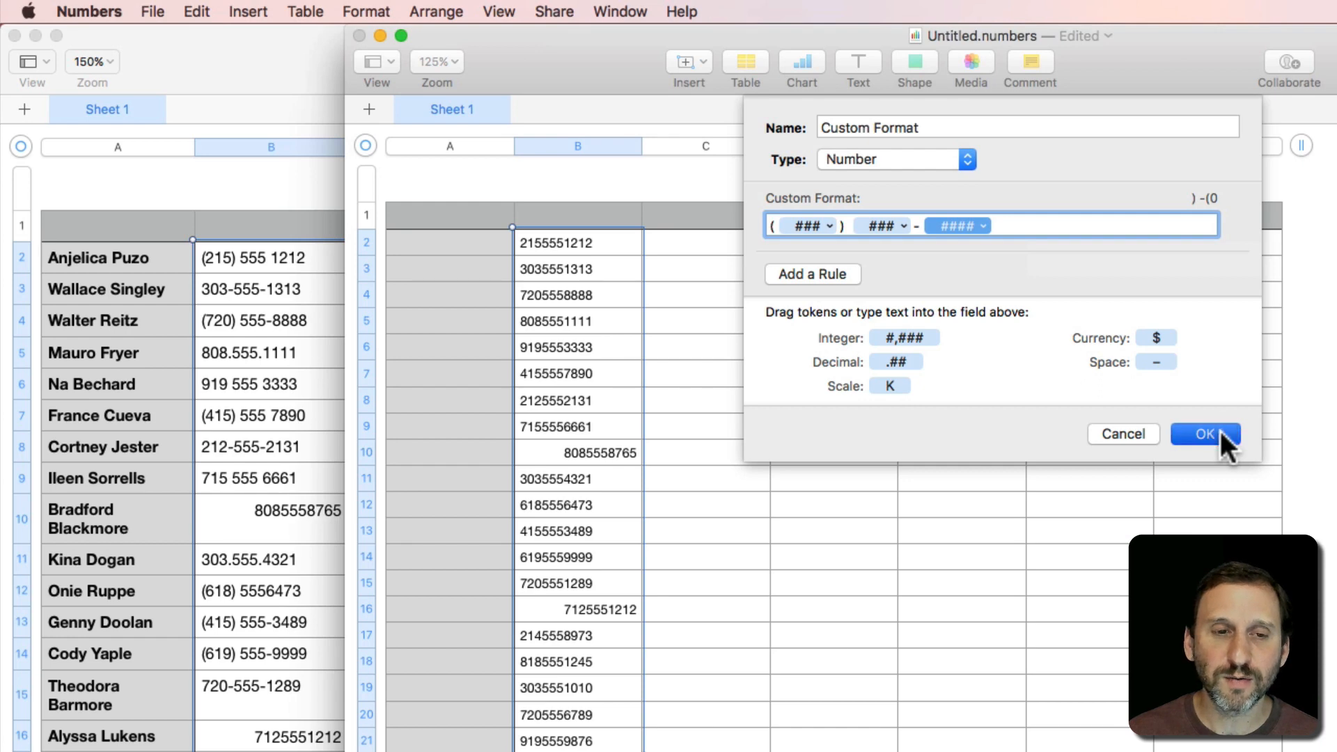
click(1203, 434)
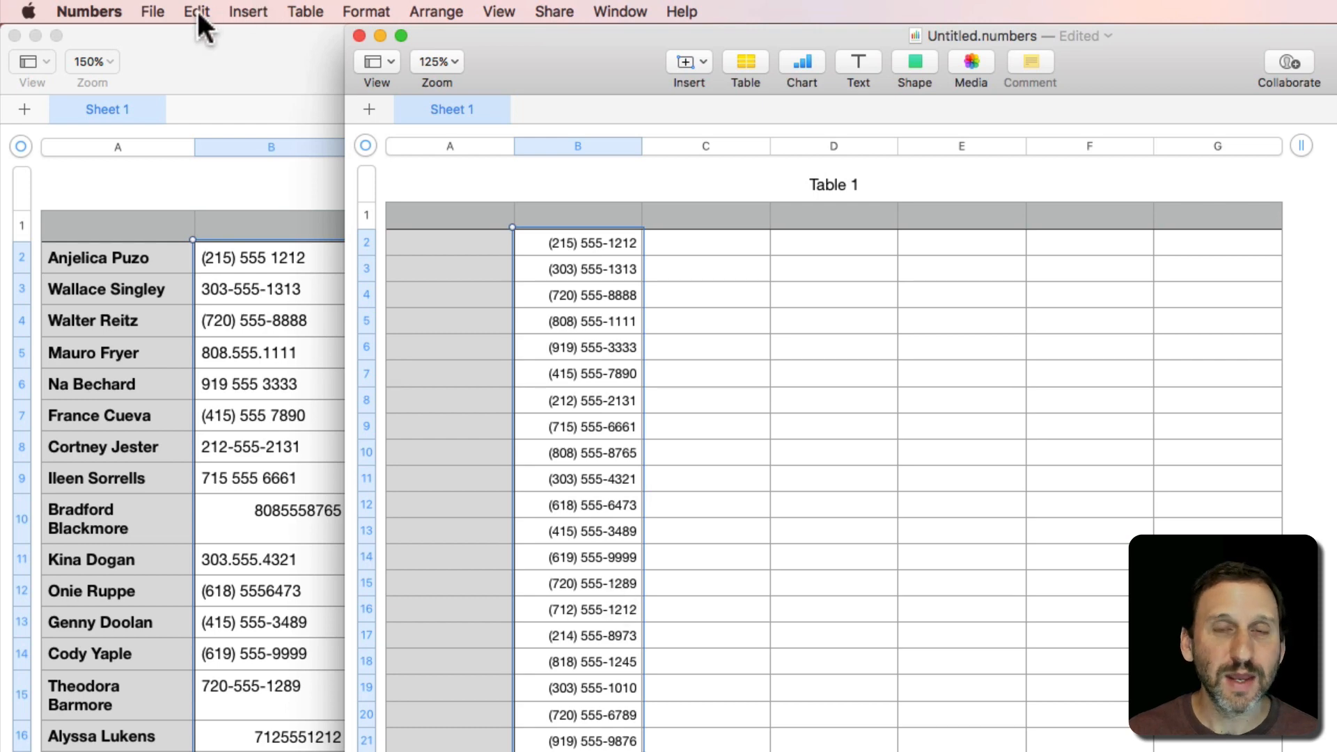
click(196, 11)
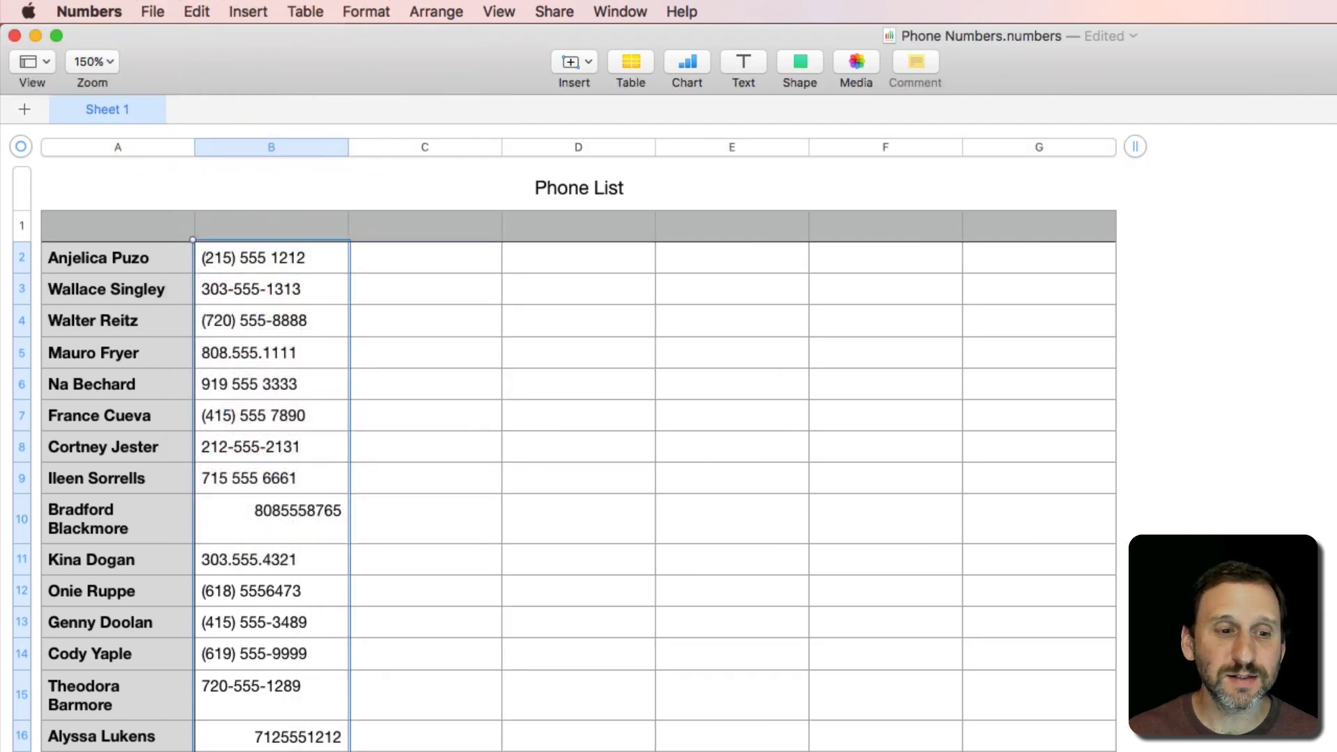
Paste the preformatted (###) ###-#### numbers over column B via Edit > Paste
click(197, 11)
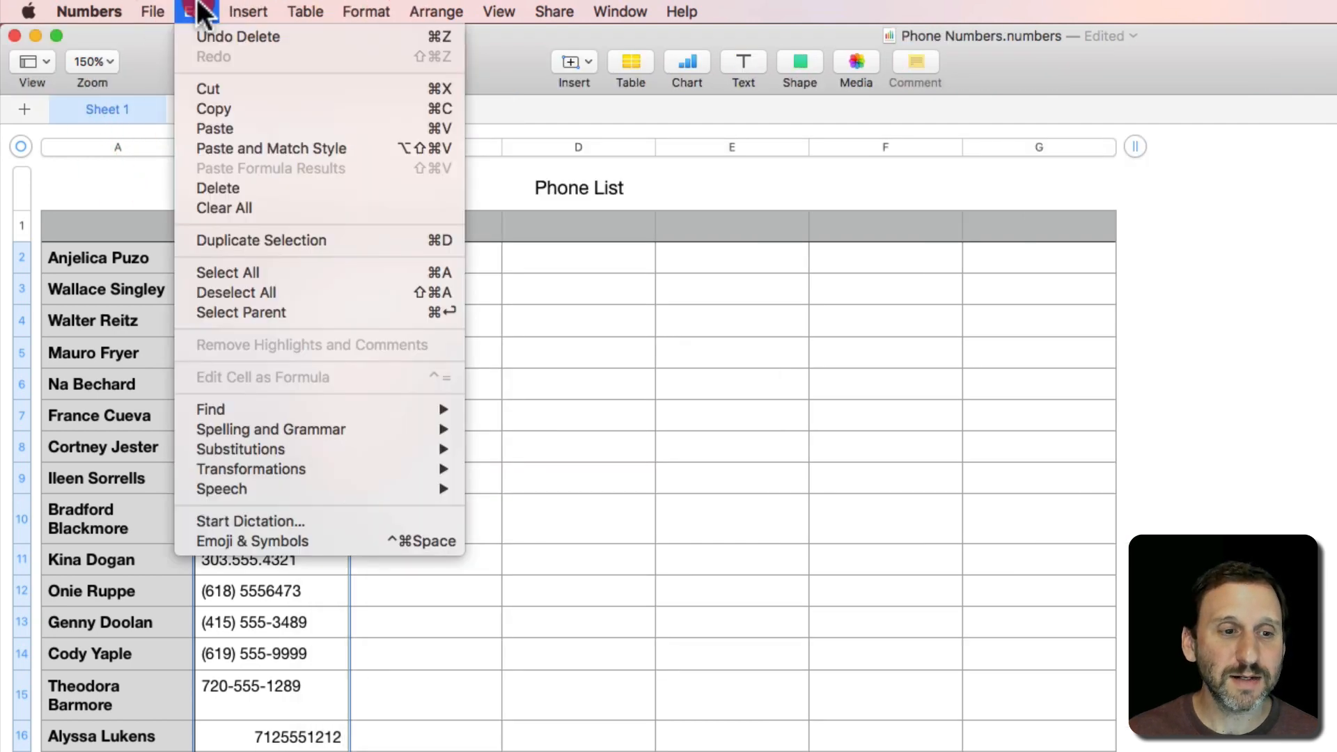
mouse_move(248, 153)
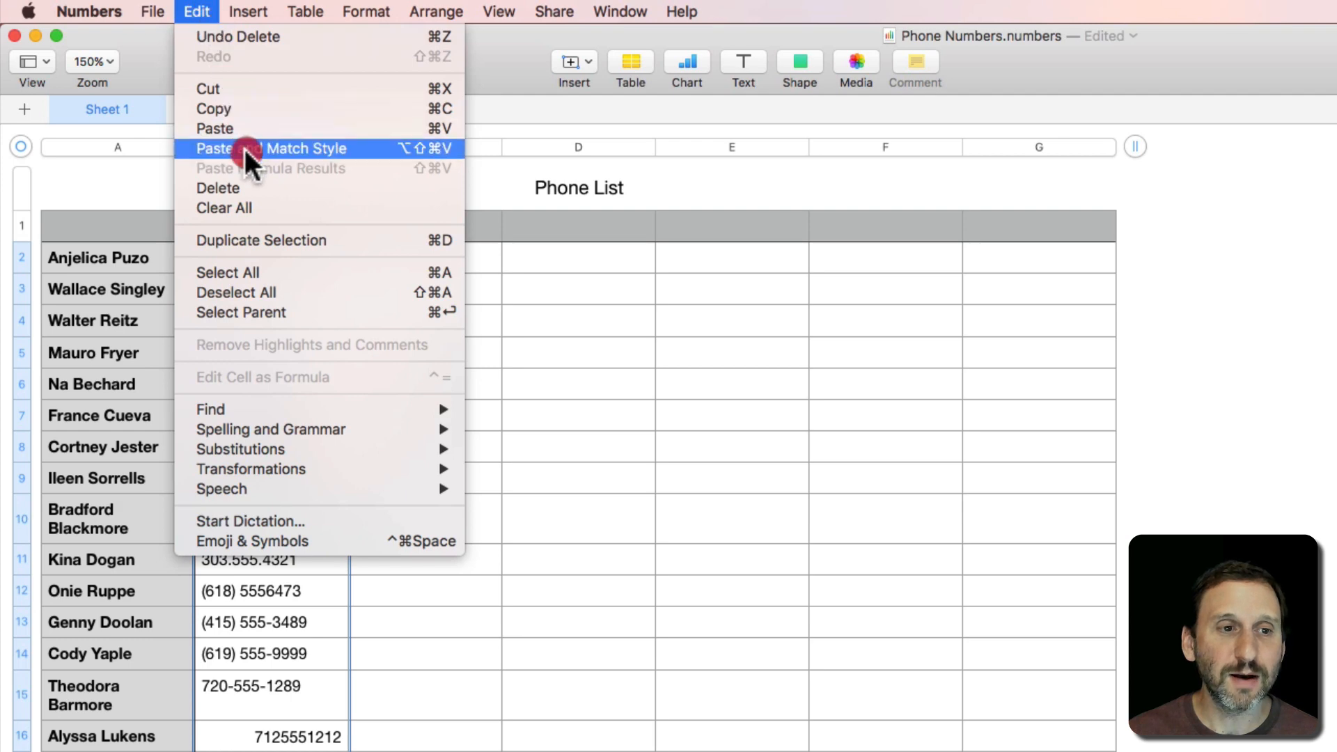
mouse_move(248, 133)
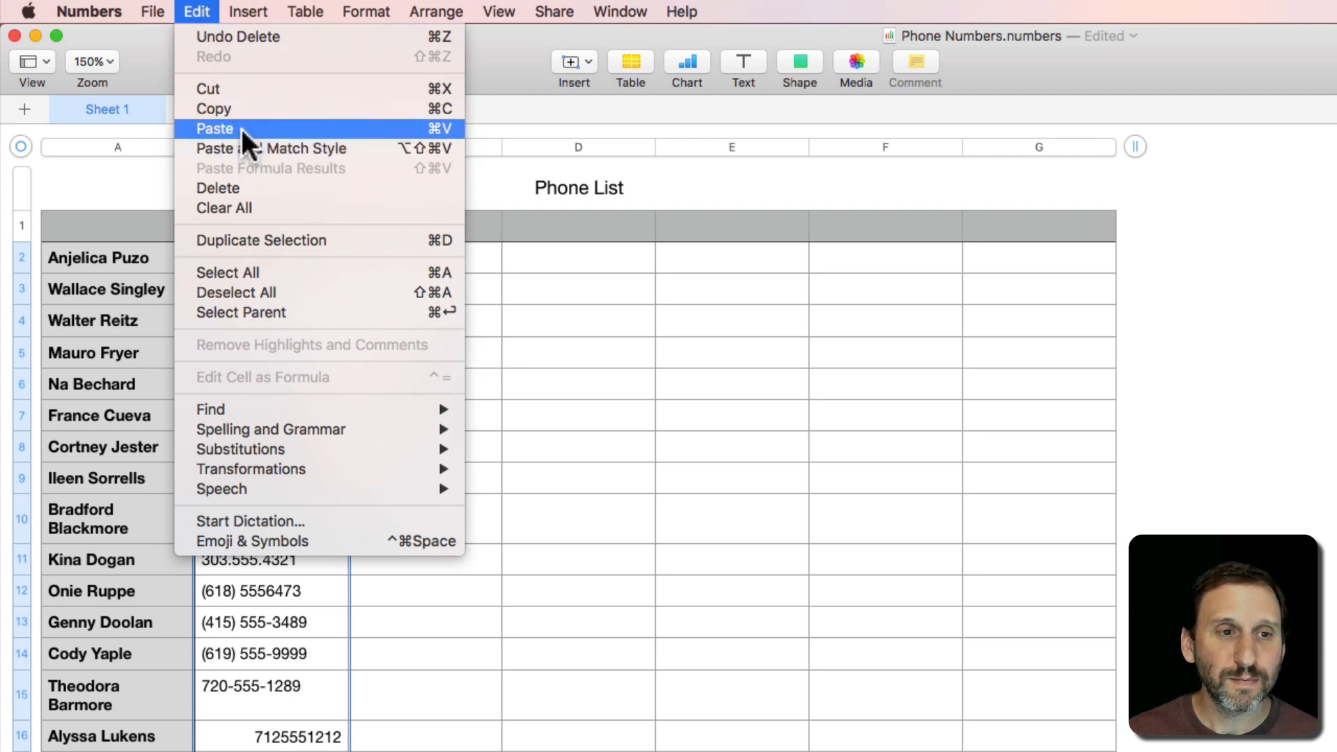
mouse_move(252, 159)
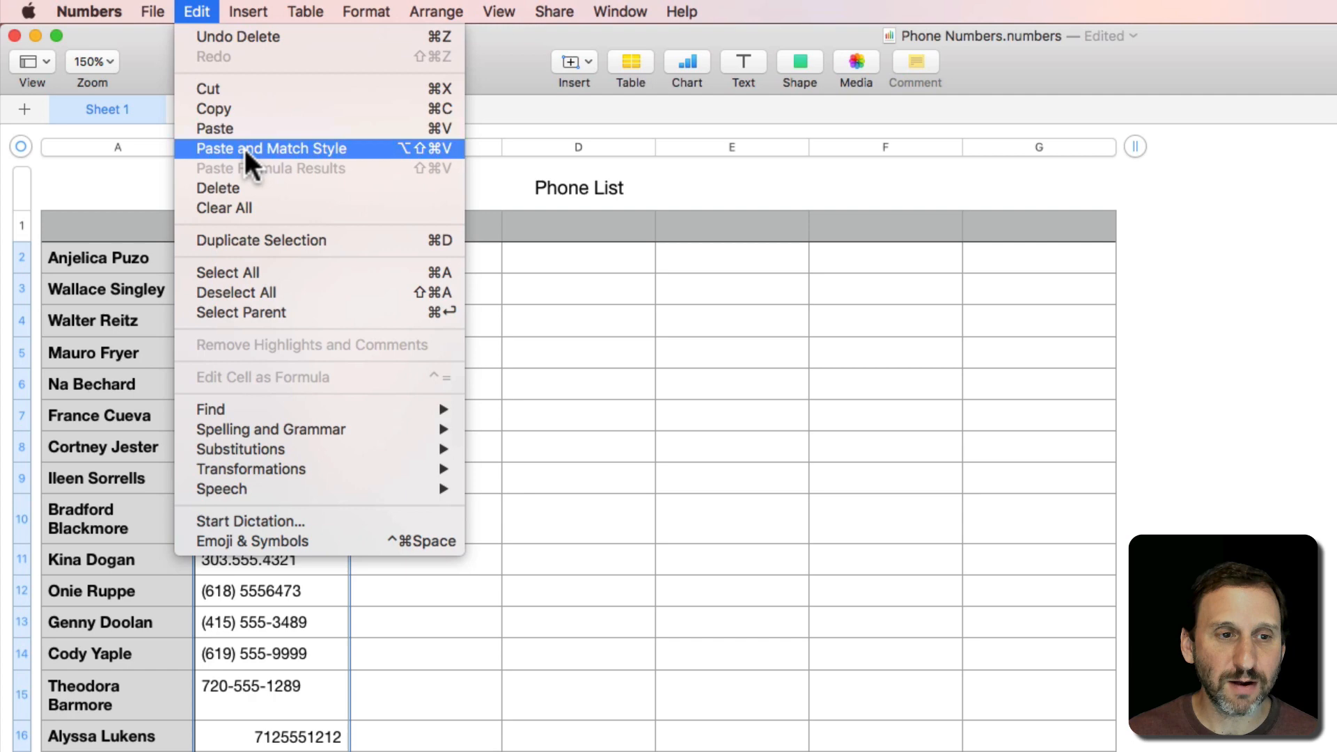
click(269, 149)
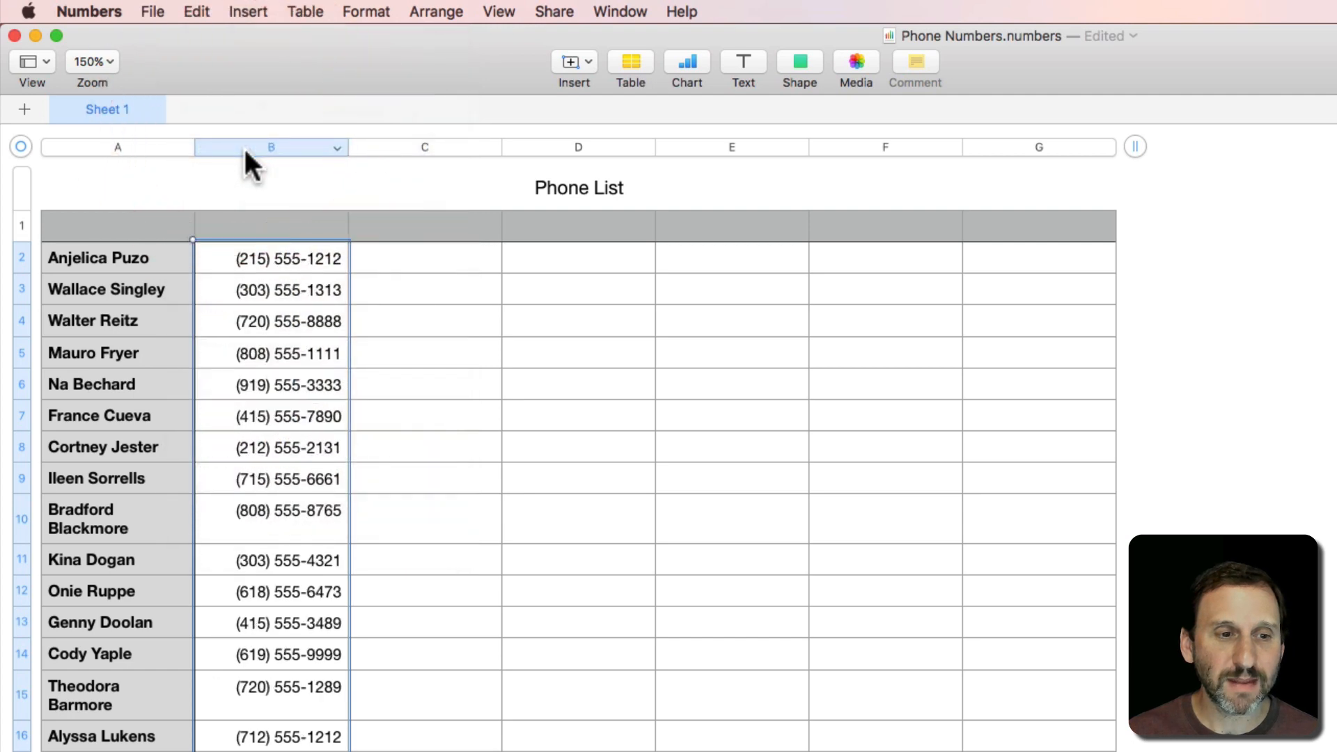
mouse_move(322, 430)
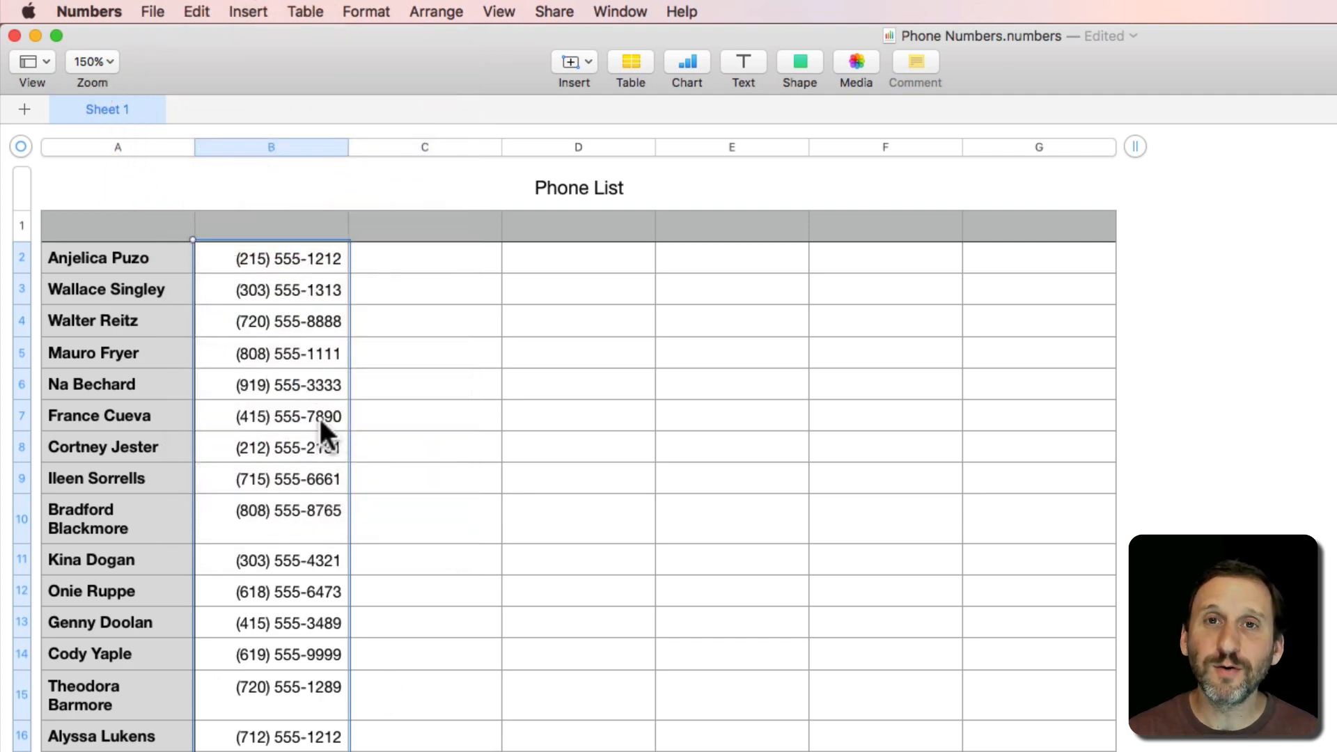
mouse_move(447, 76)
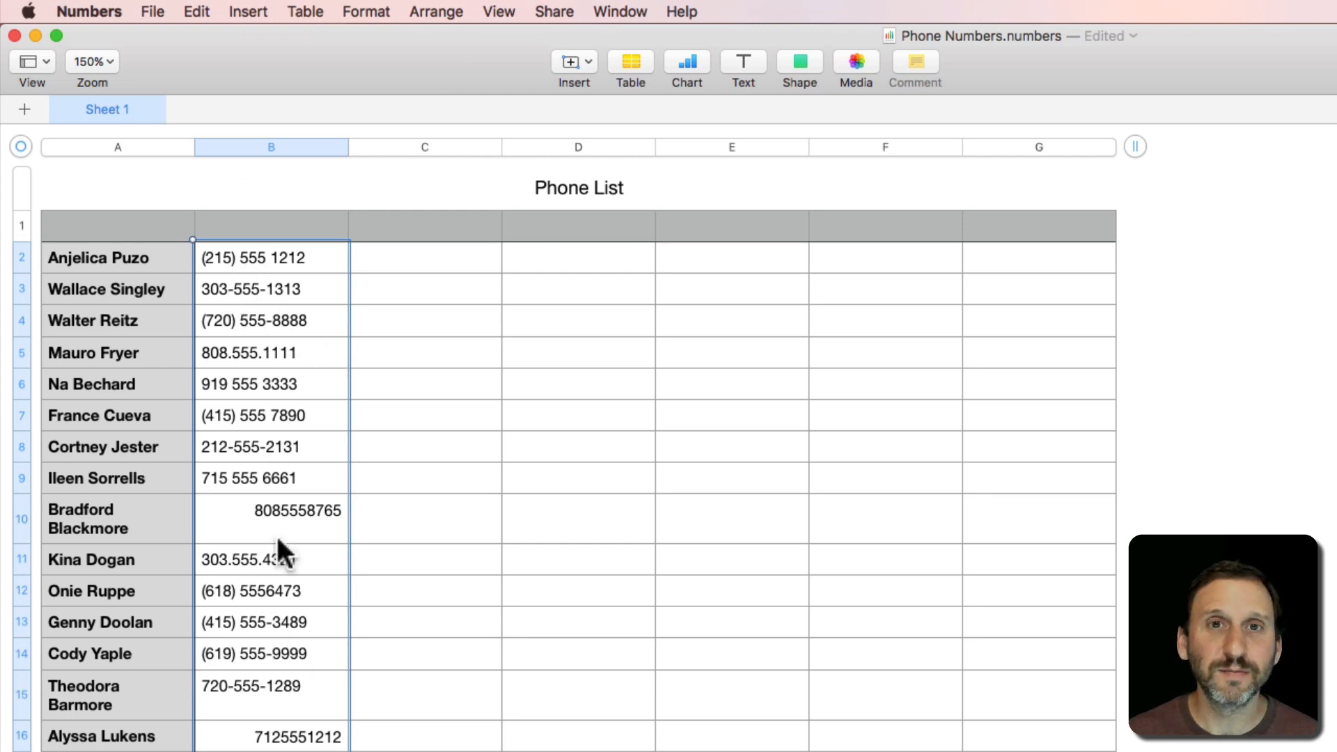
Undo the paste to restore the mixed styles and select cell C2 for a cleanup formula
click(425, 257)
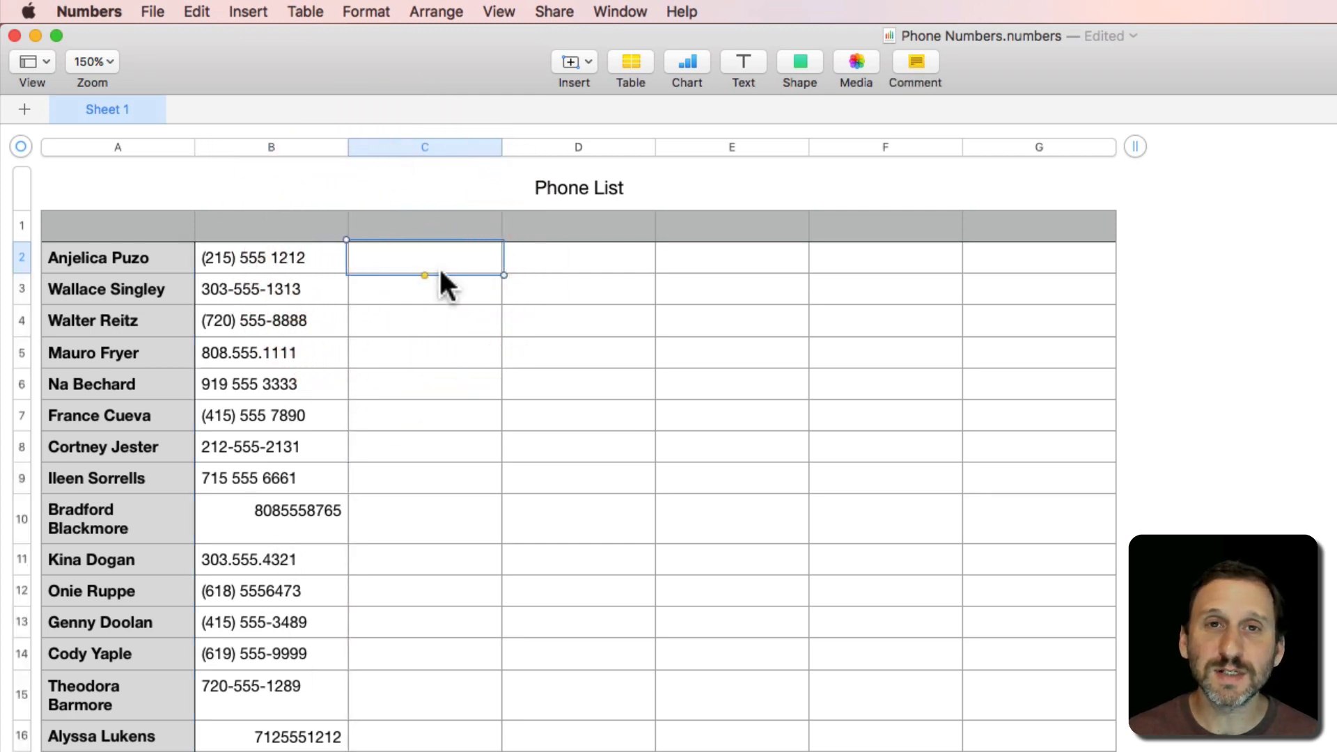
mouse_move(409, 277)
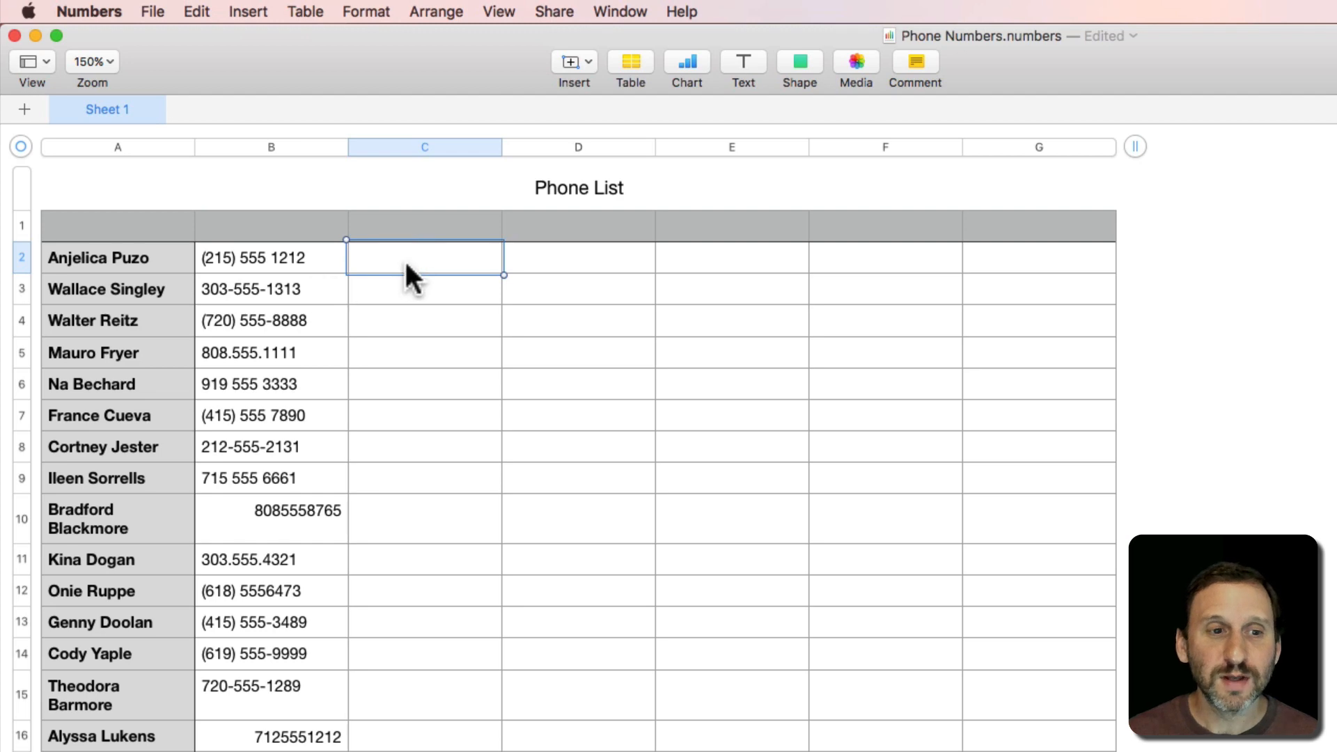
mouse_move(435, 277)
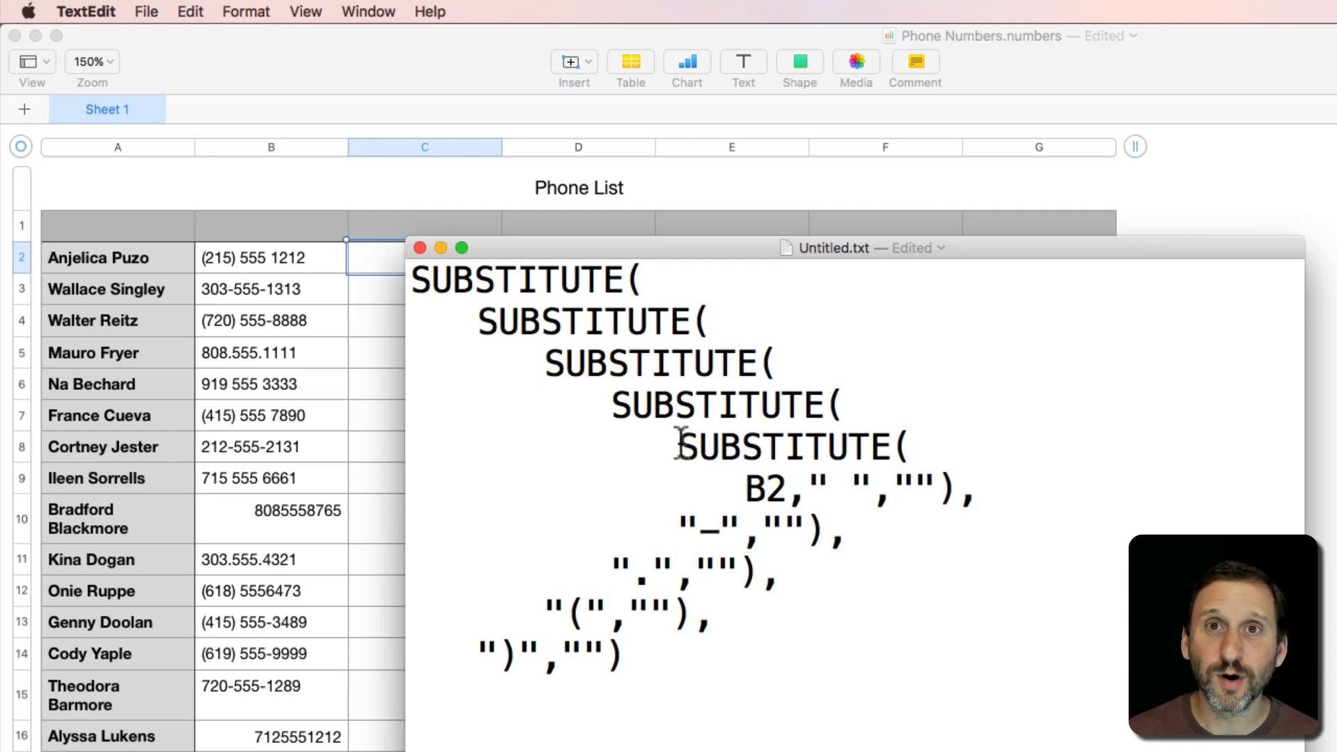
Select and copy the whole nested SUBSTITUTE formula stripping spaces, dashes, dots and parentheses from B2
drag(679, 446, 908, 488)
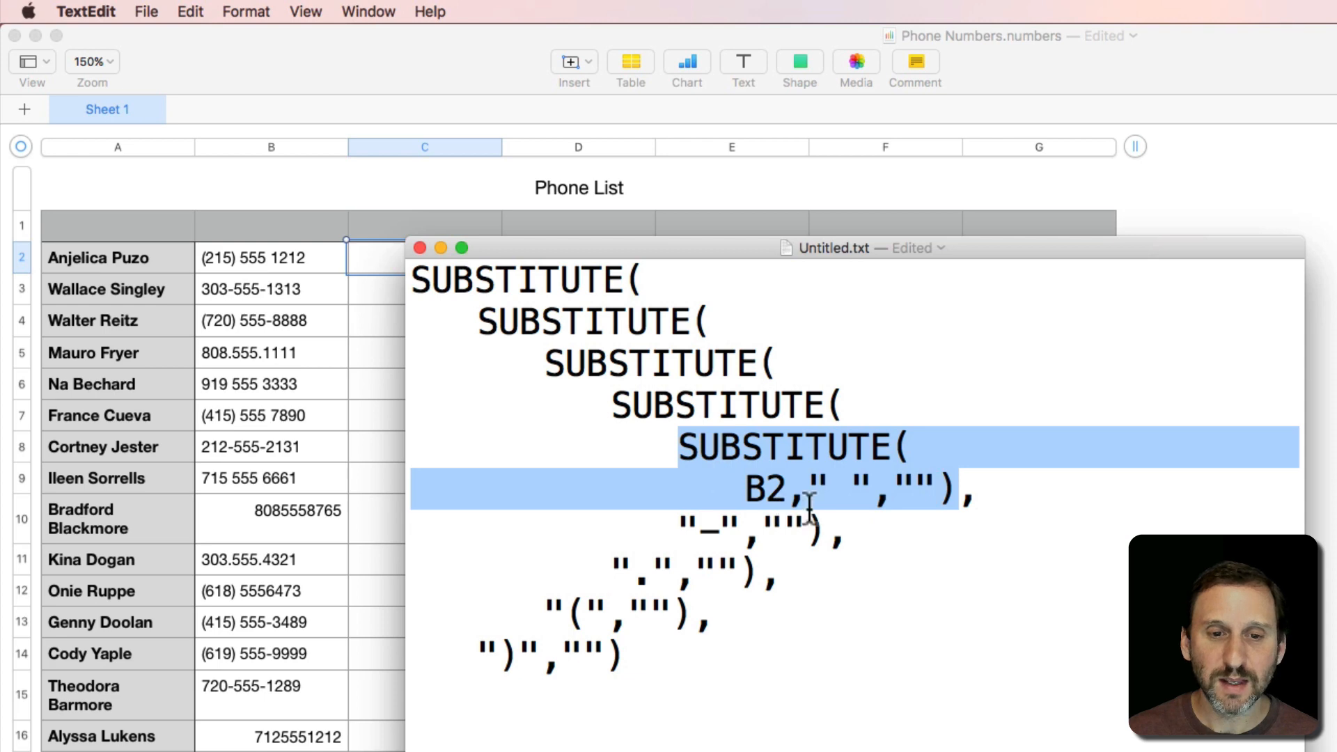
click(838, 488)
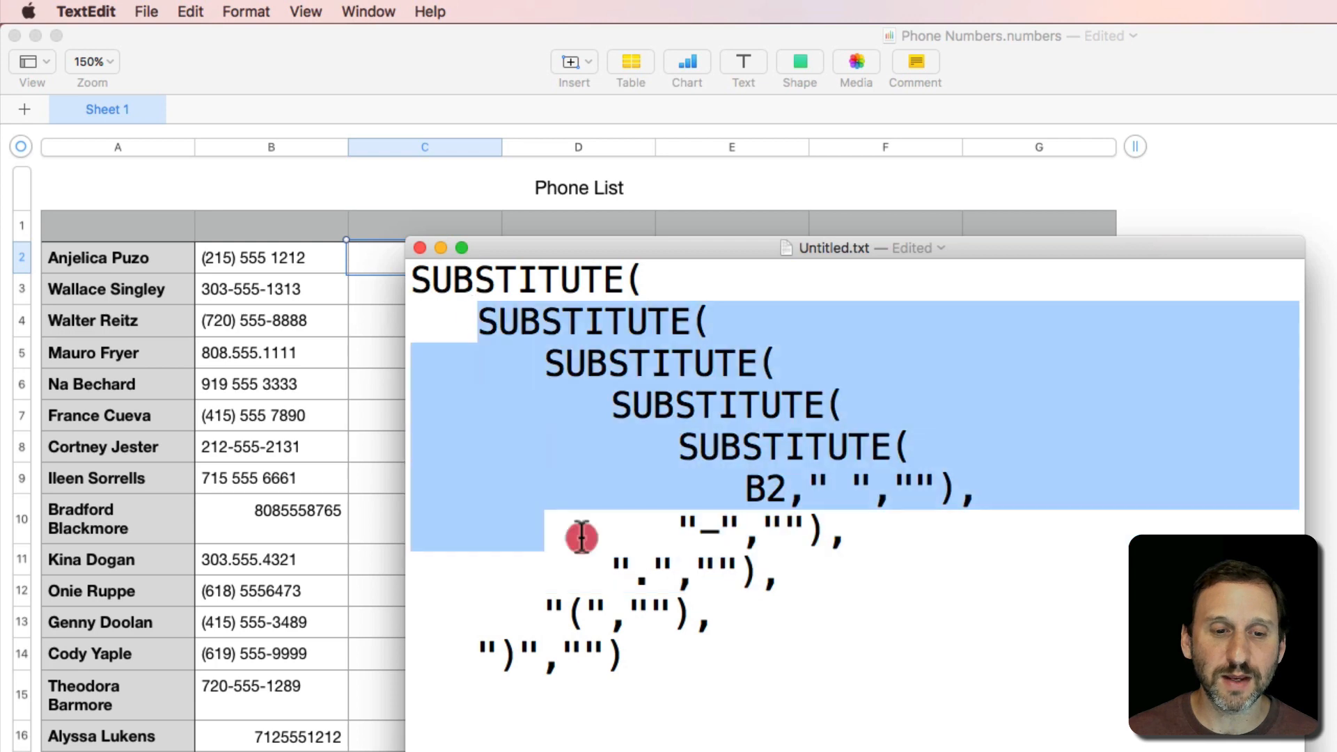
click(571, 614)
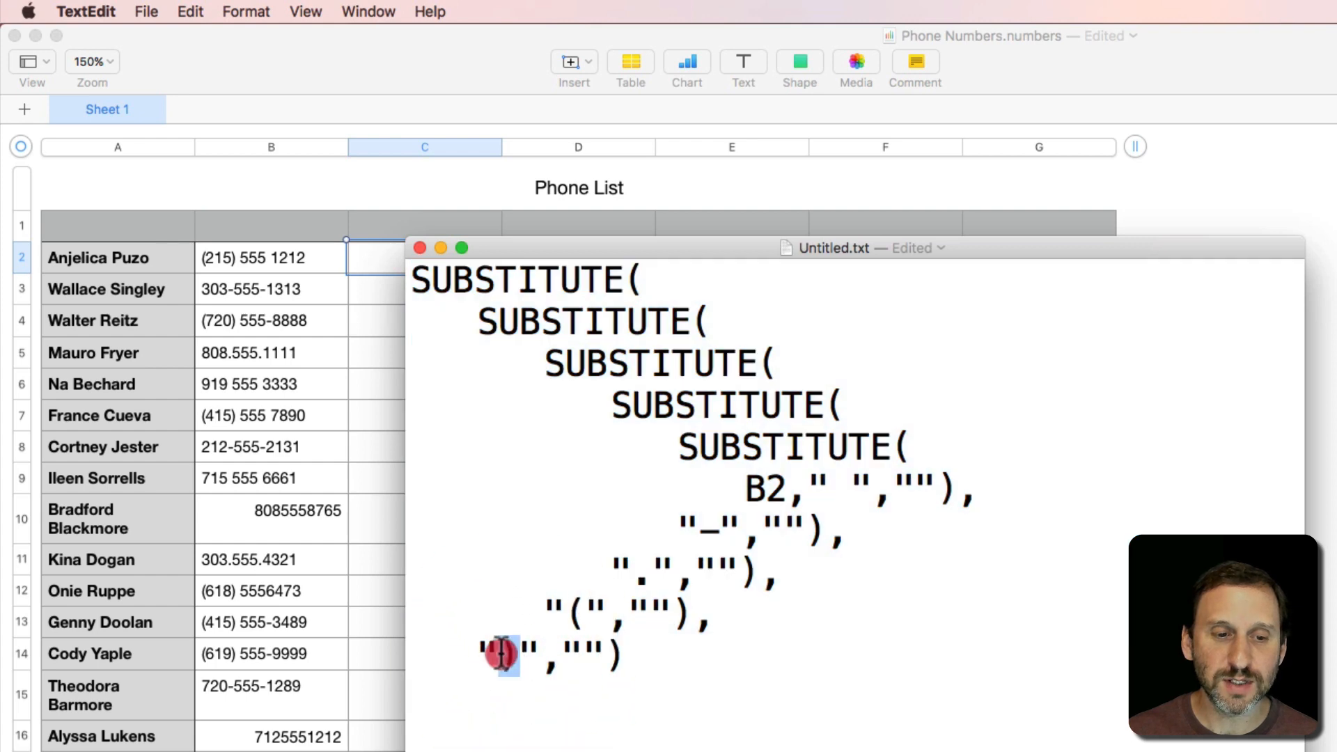
key(cmd+a)
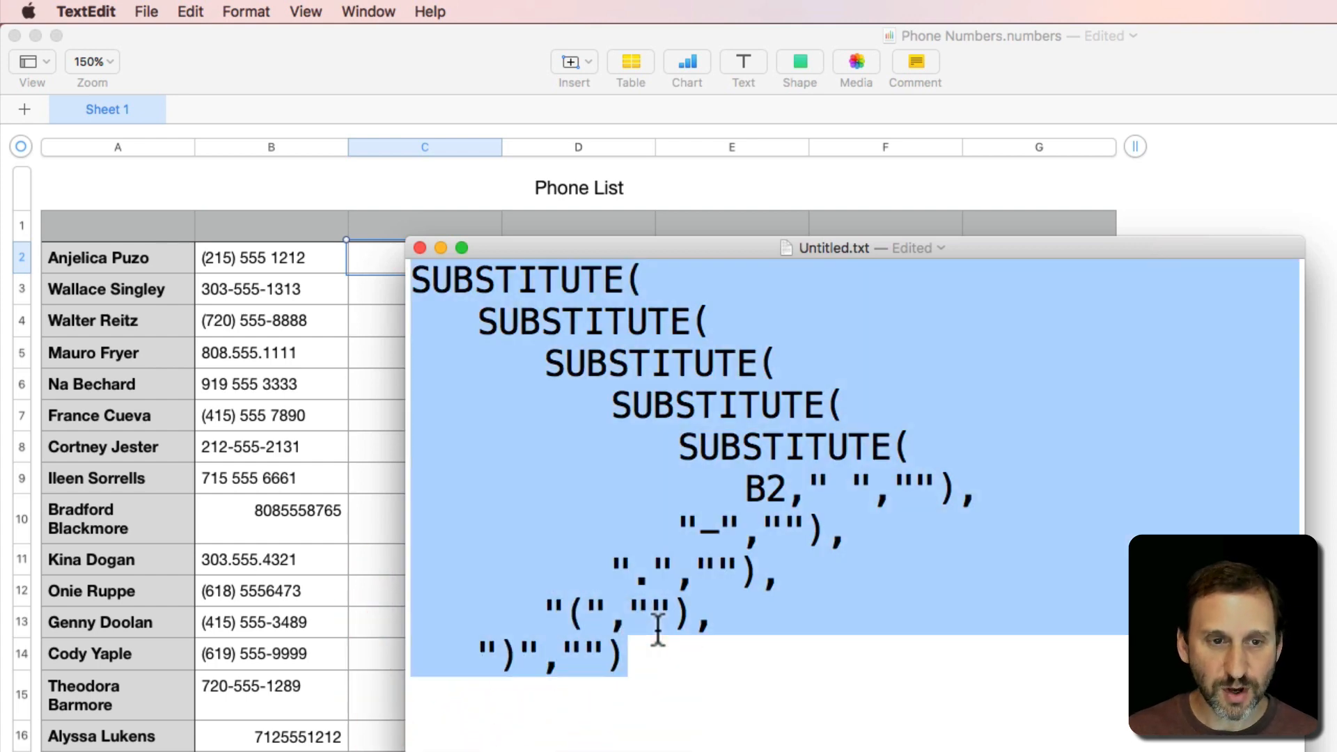
mouse_move(341, 196)
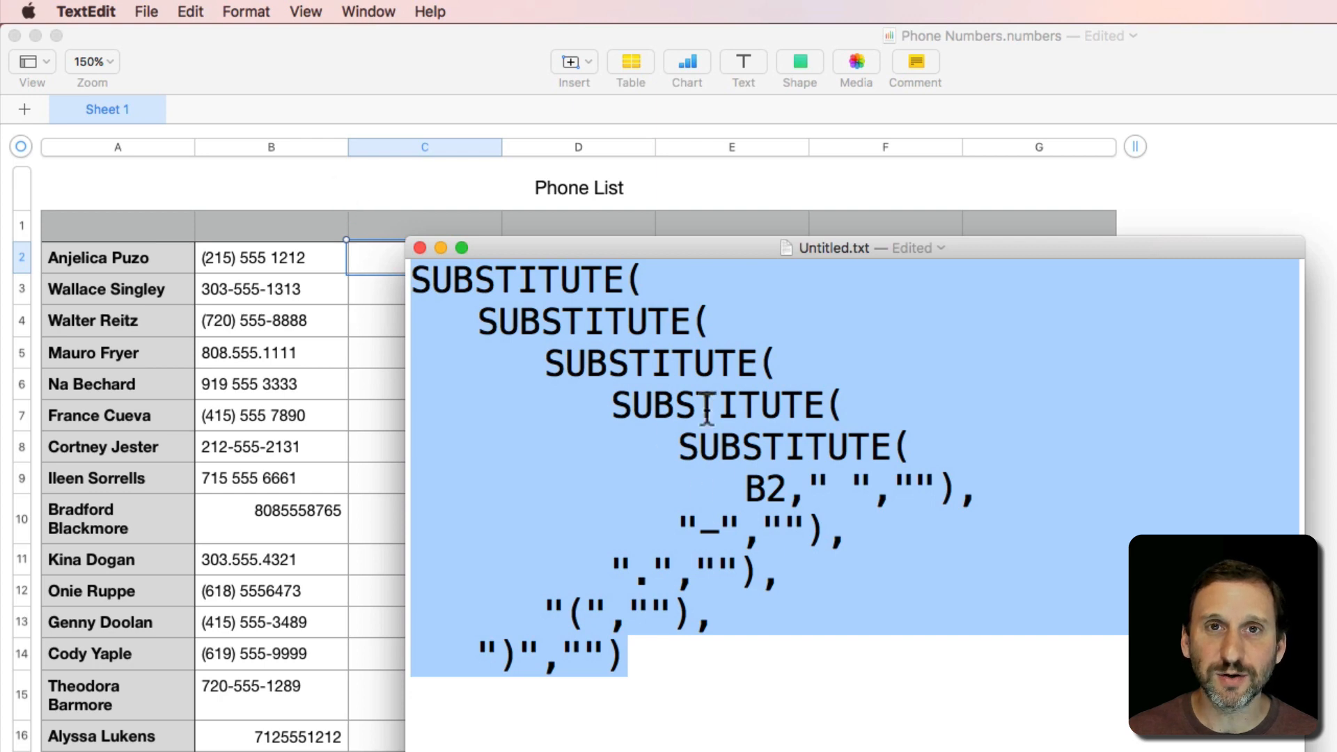
click(423, 257)
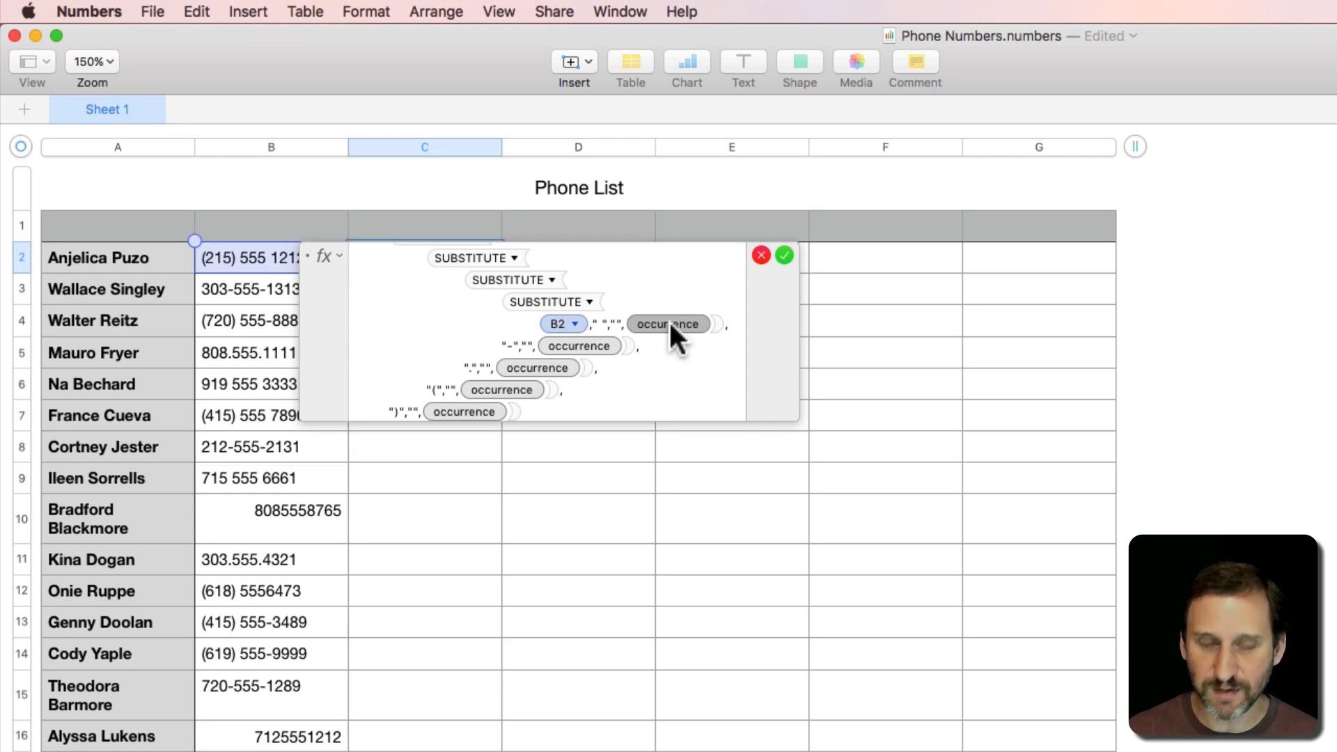
Accept the pasted SUBSTITUTE formula in C2 and check the filled-down digits-only result in row 10
click(782, 255)
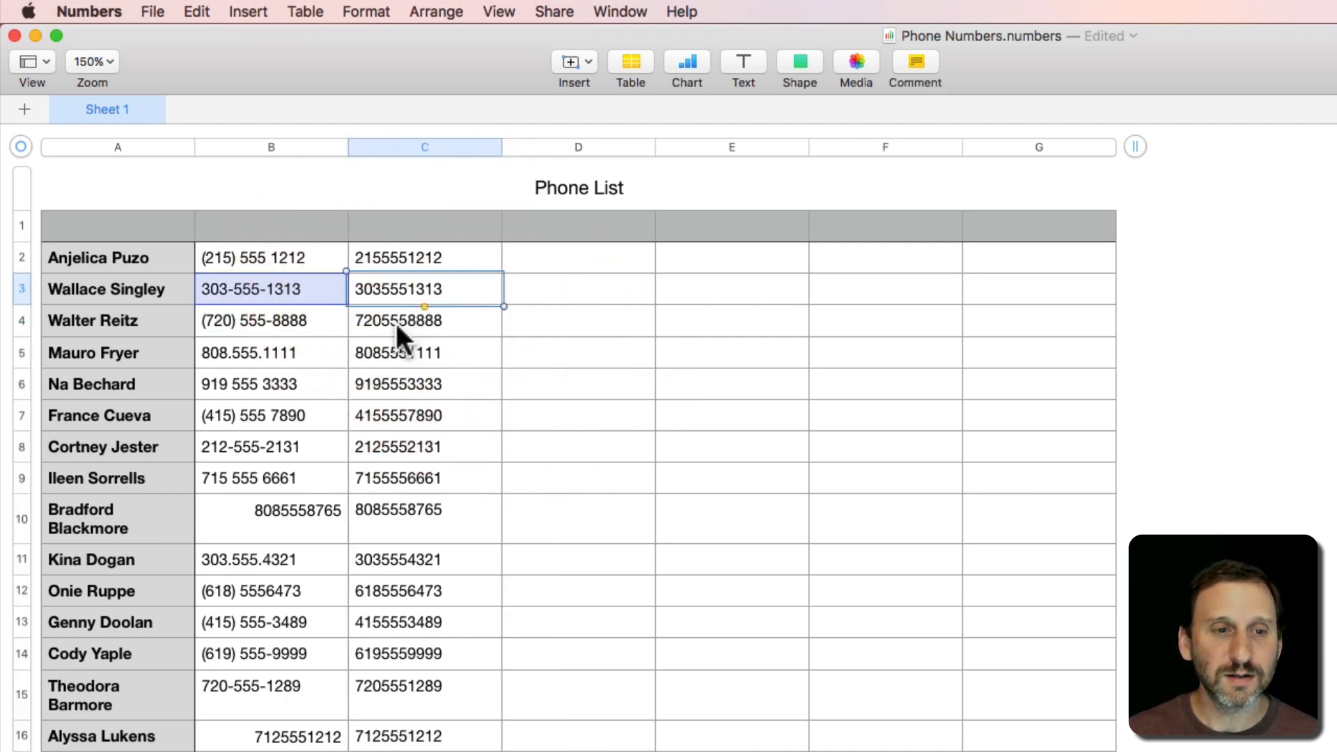
click(424, 384)
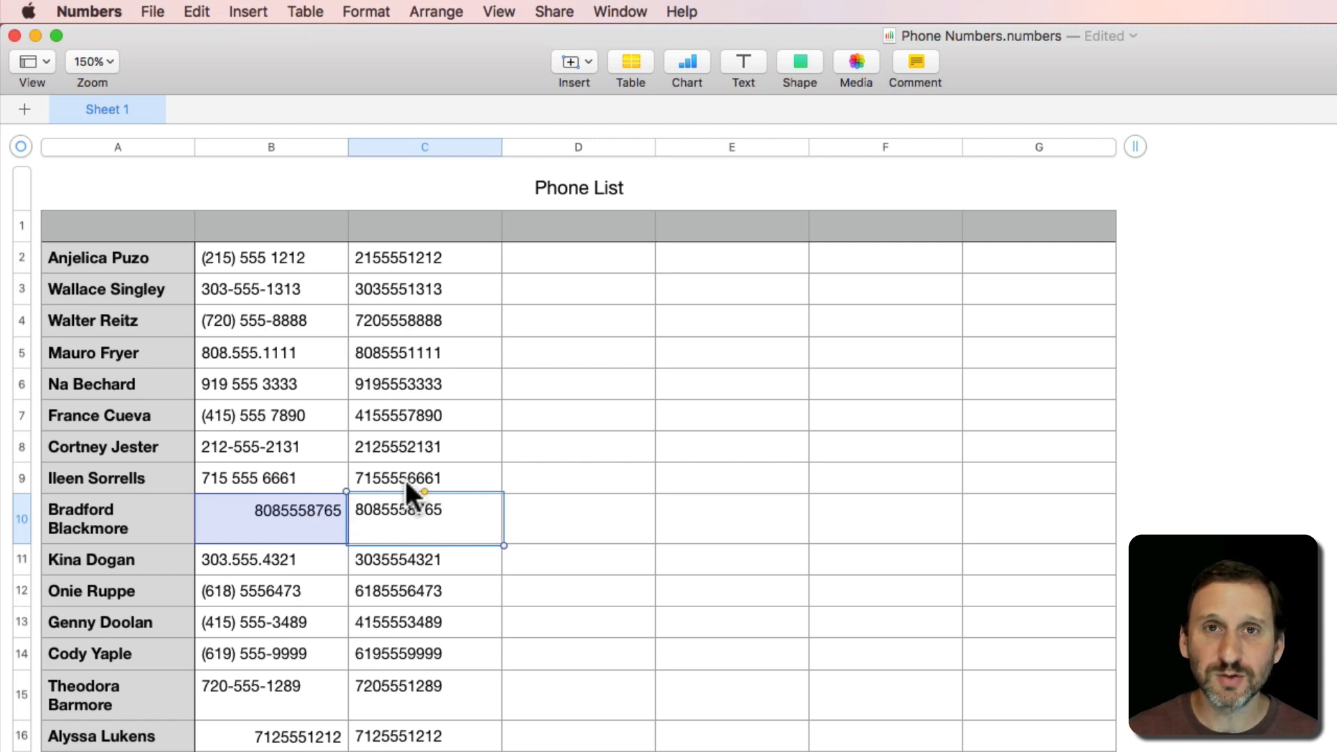
mouse_move(397, 555)
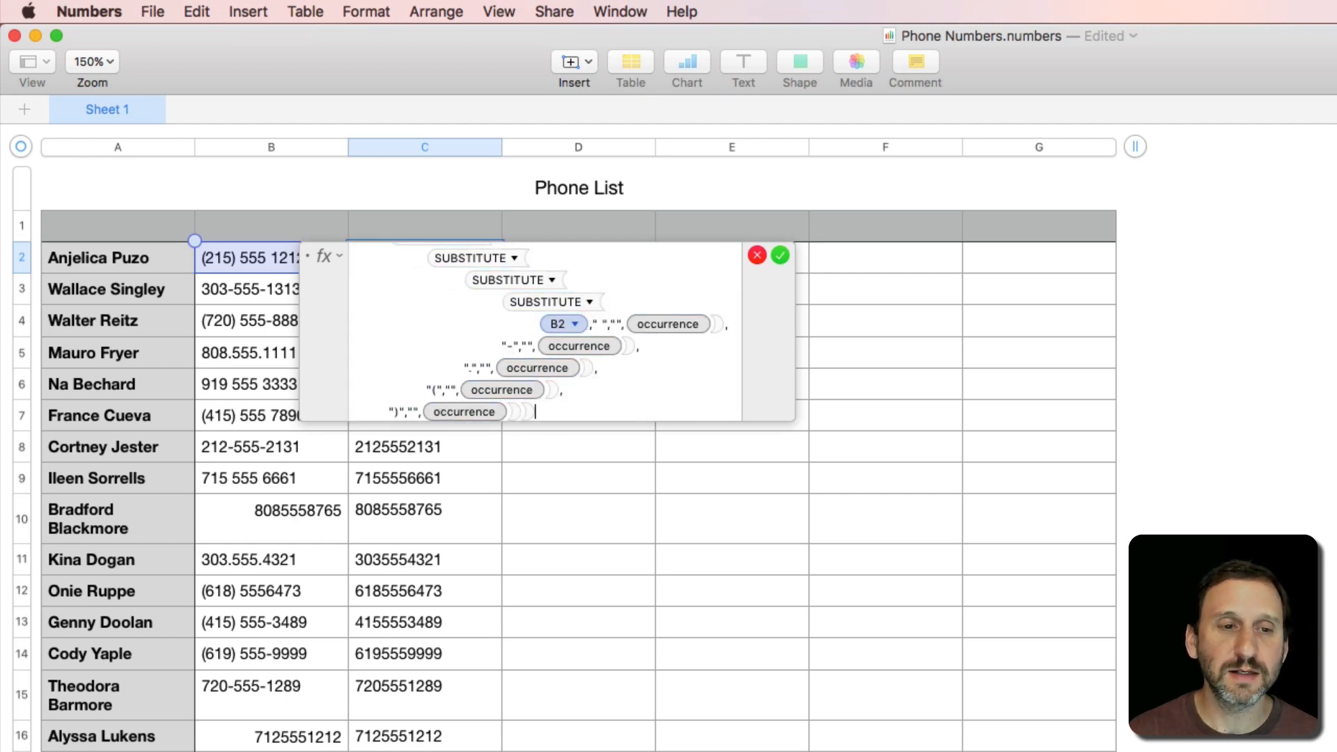
Accept the VALUE()-wrapped formula in C2 and select all of column C for formatting
click(780, 254)
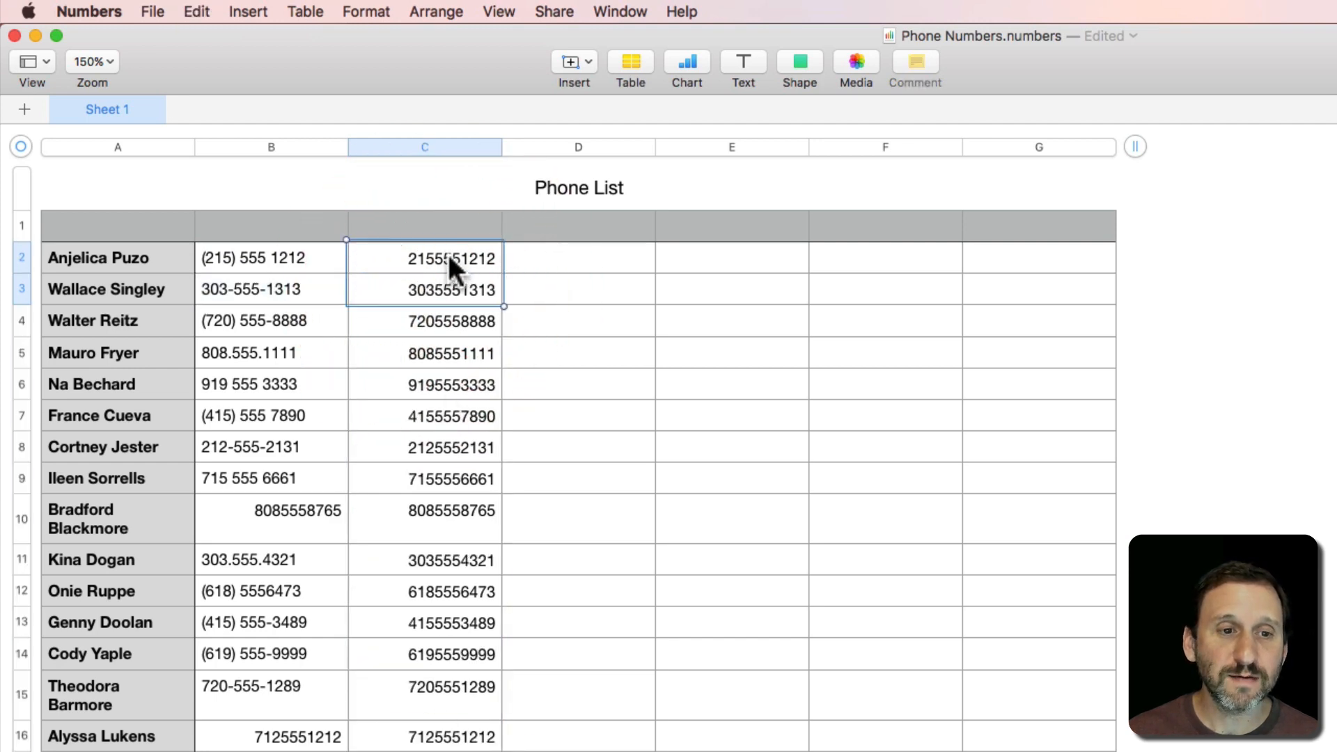
click(424, 146)
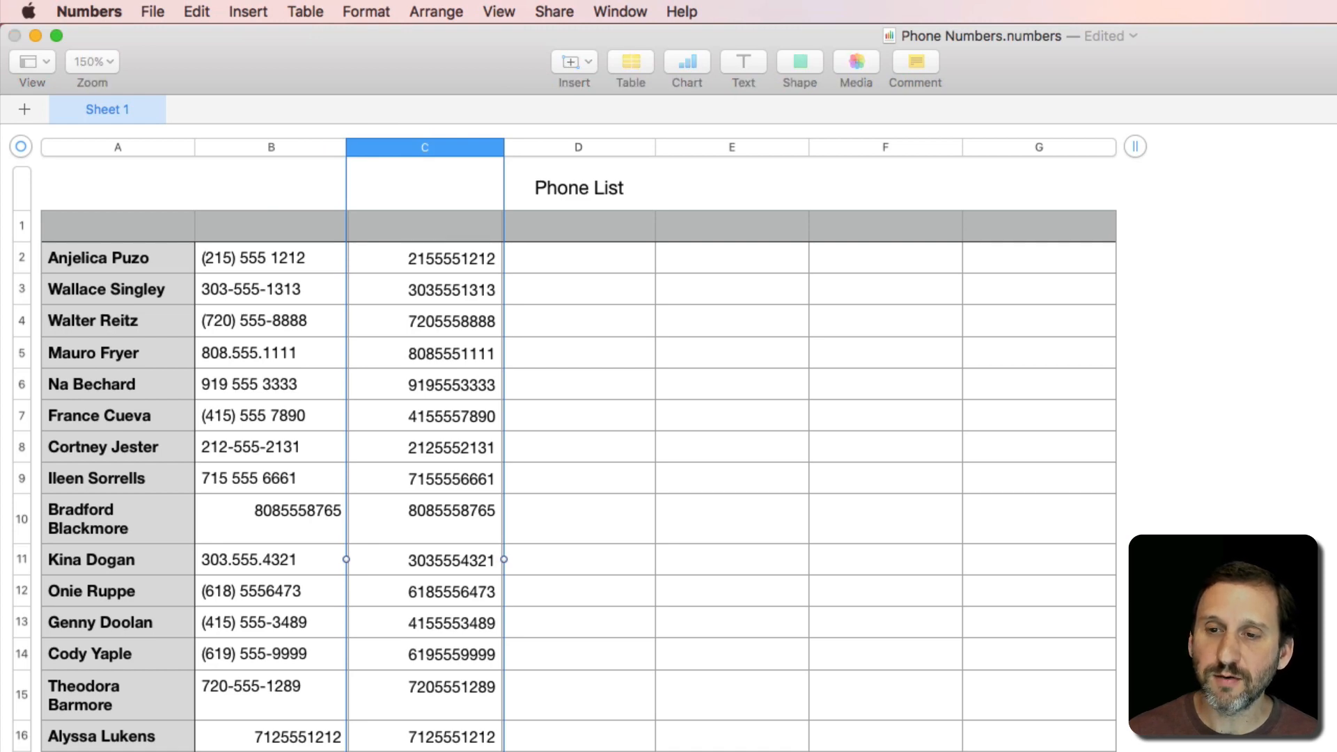
Give column C a custom ( ### ) ### #### format with digit separators hidden and apply it
click(832, 226)
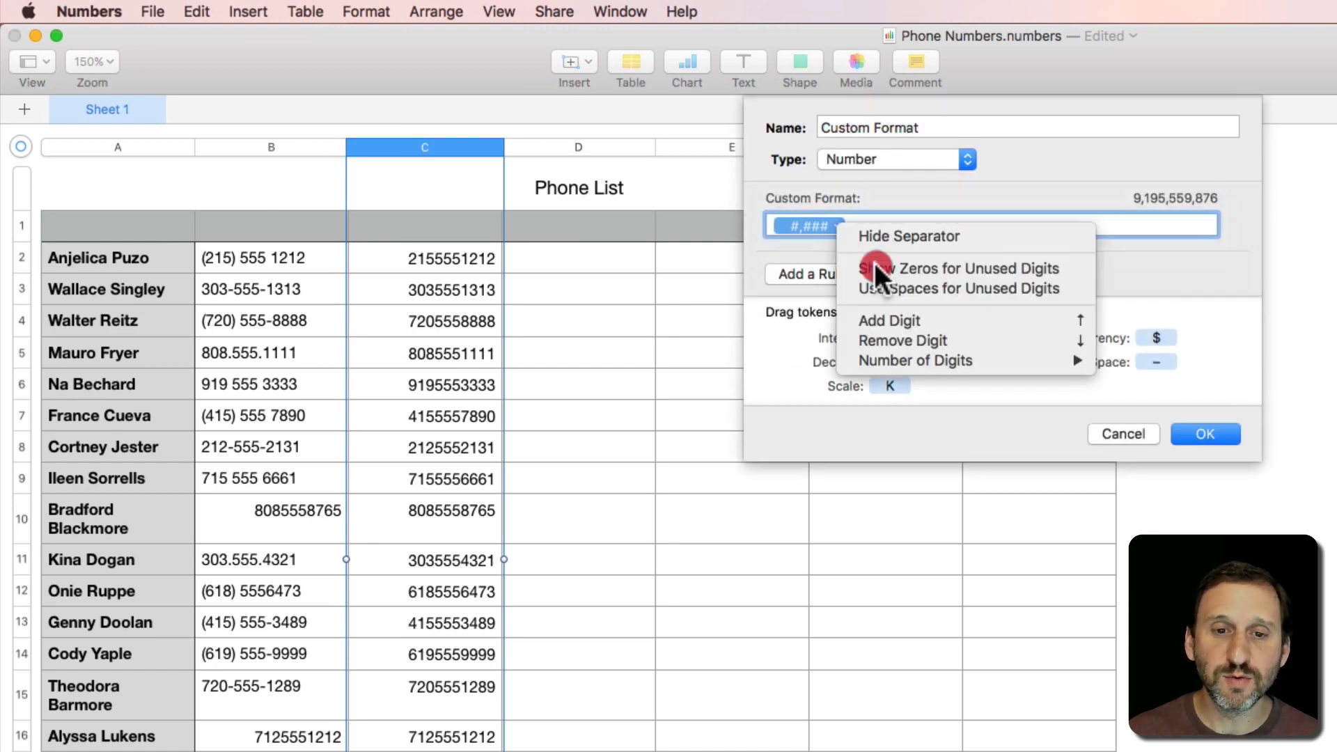
click(908, 237)
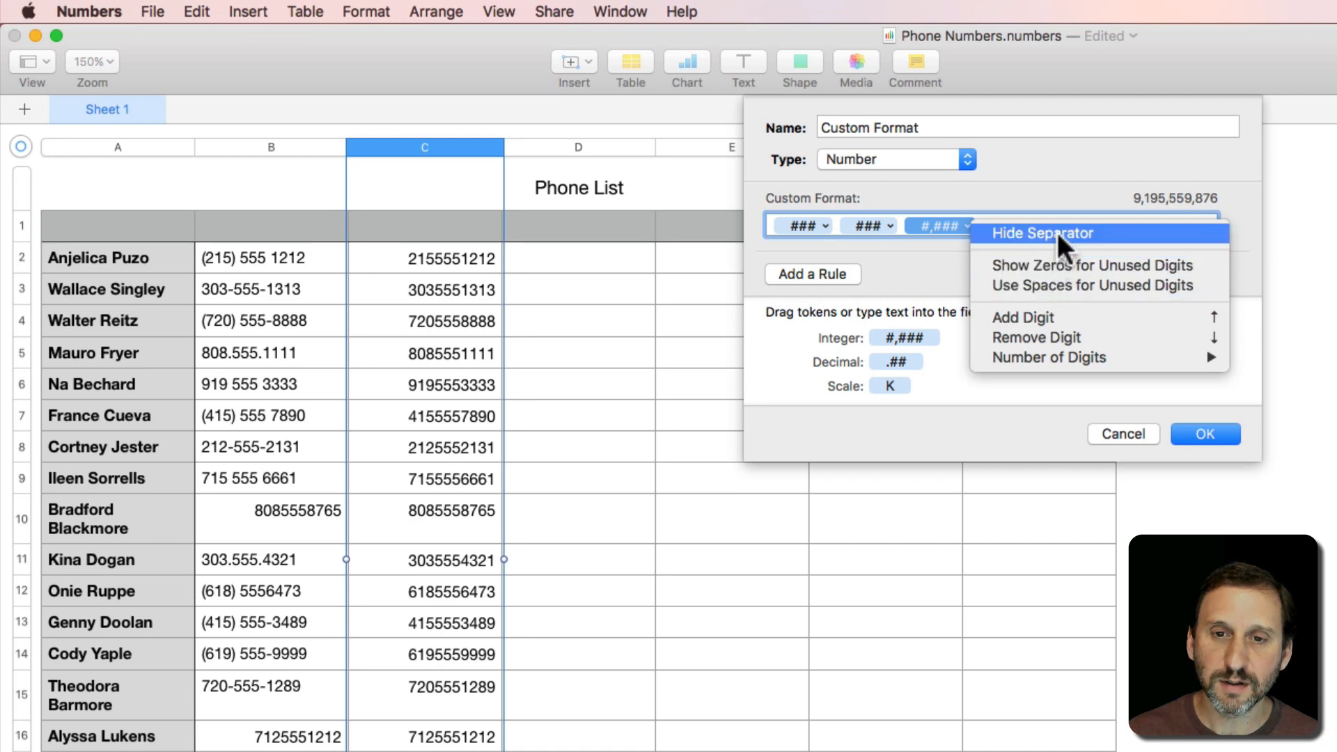
click(1041, 233)
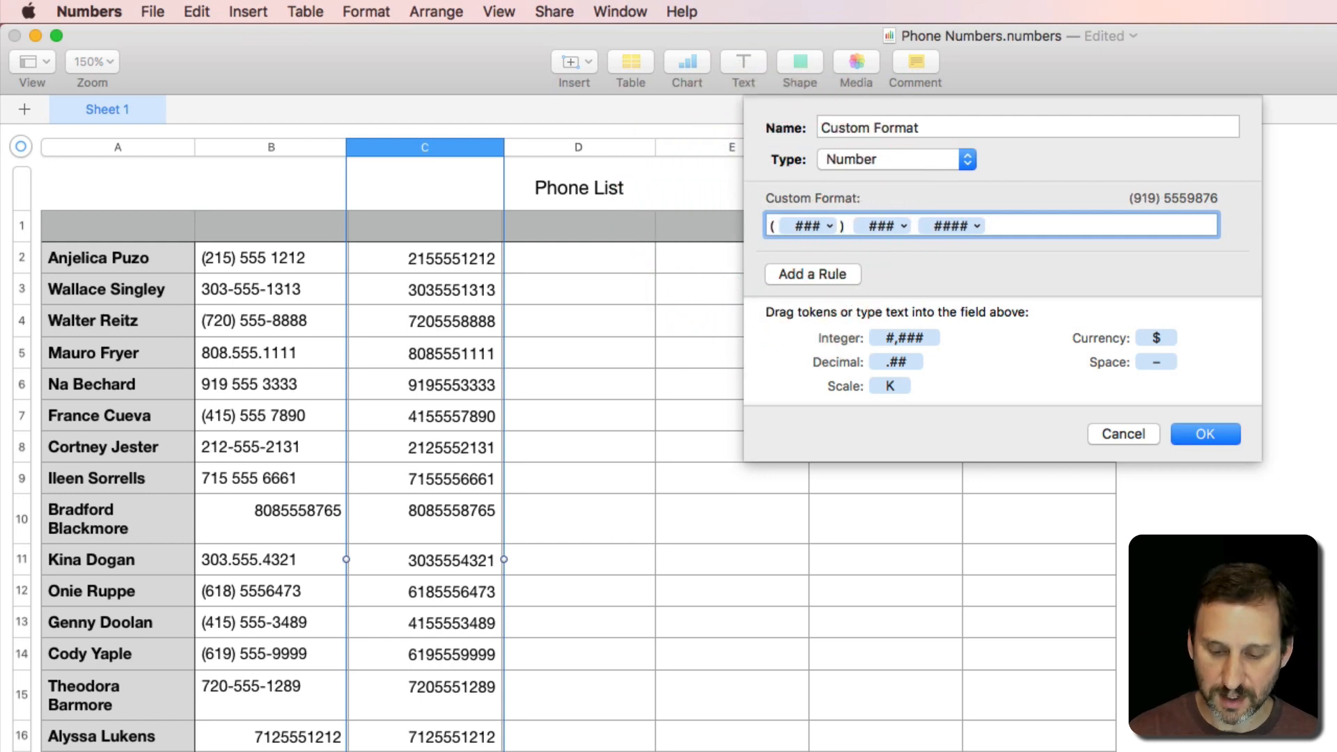
click(1205, 434)
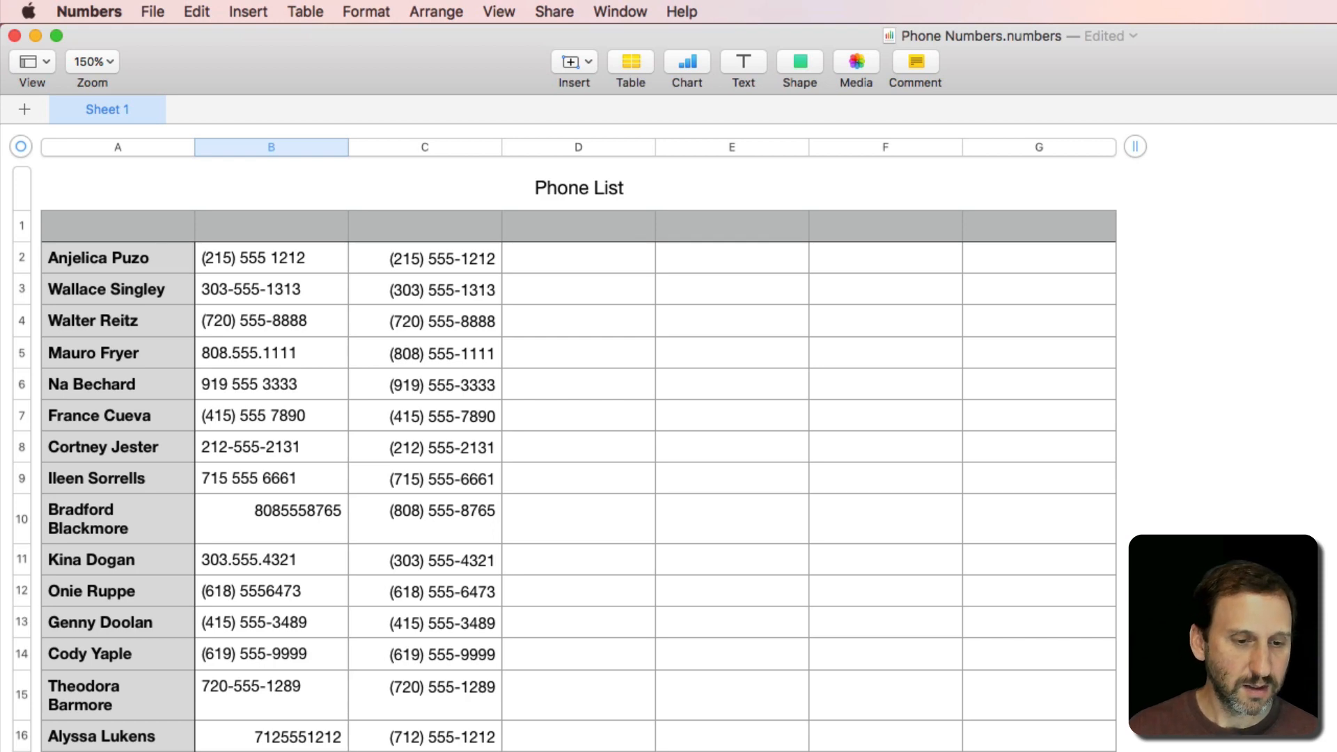
mouse_move(468, 546)
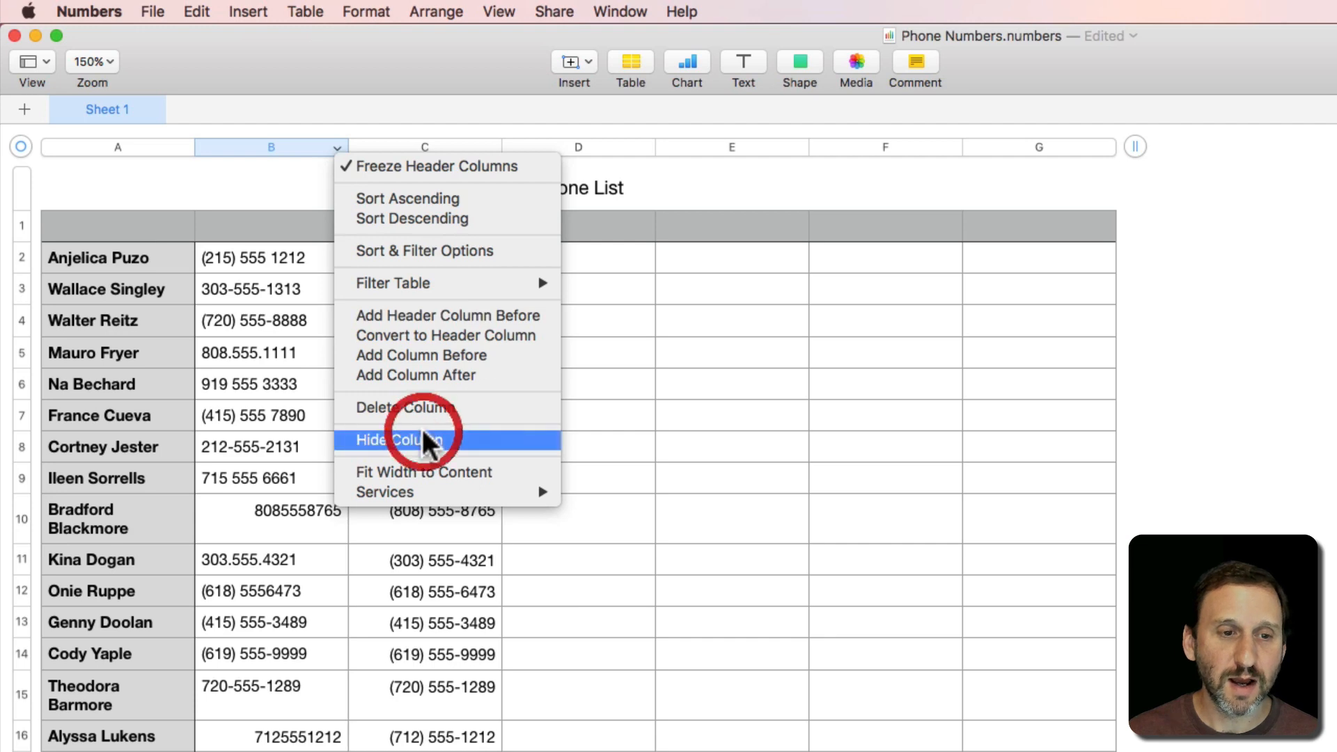
Hide column B, the original mixed-format phone numbers, leaving only the formatted column
click(398, 440)
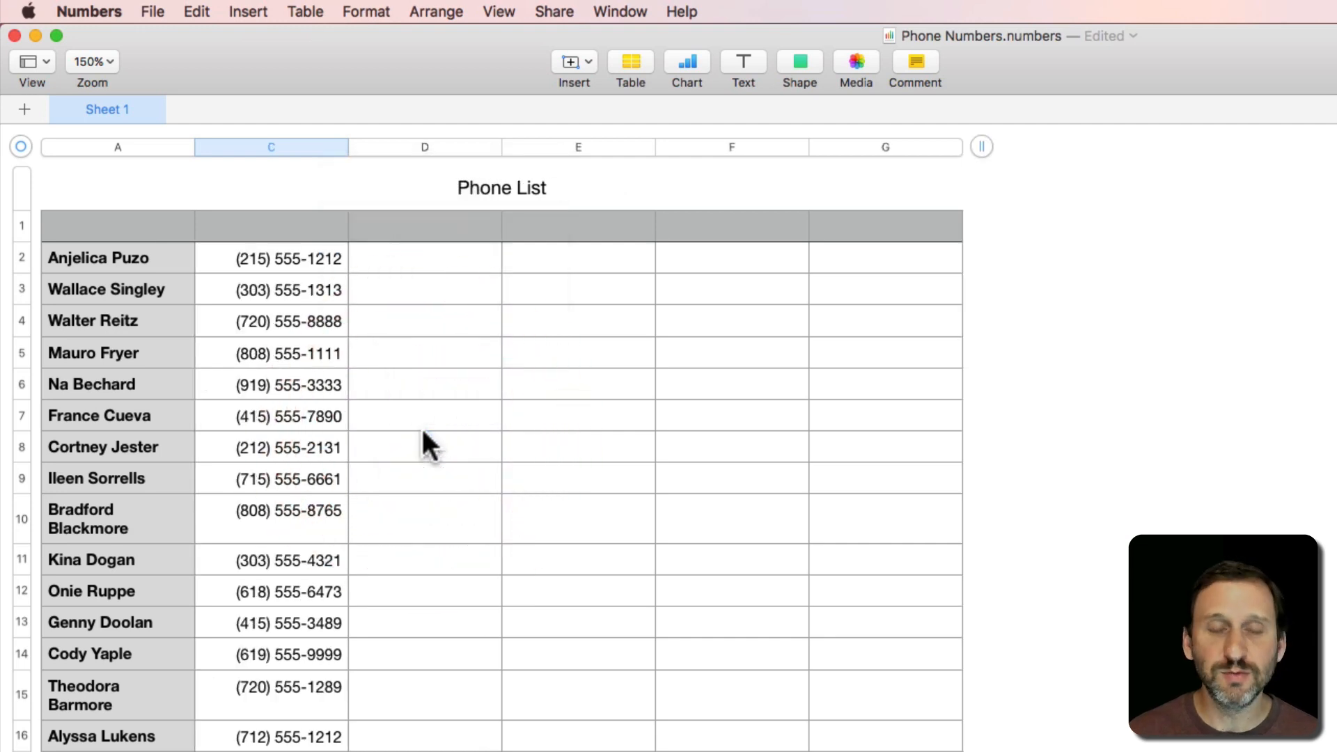
mouse_move(320, 499)
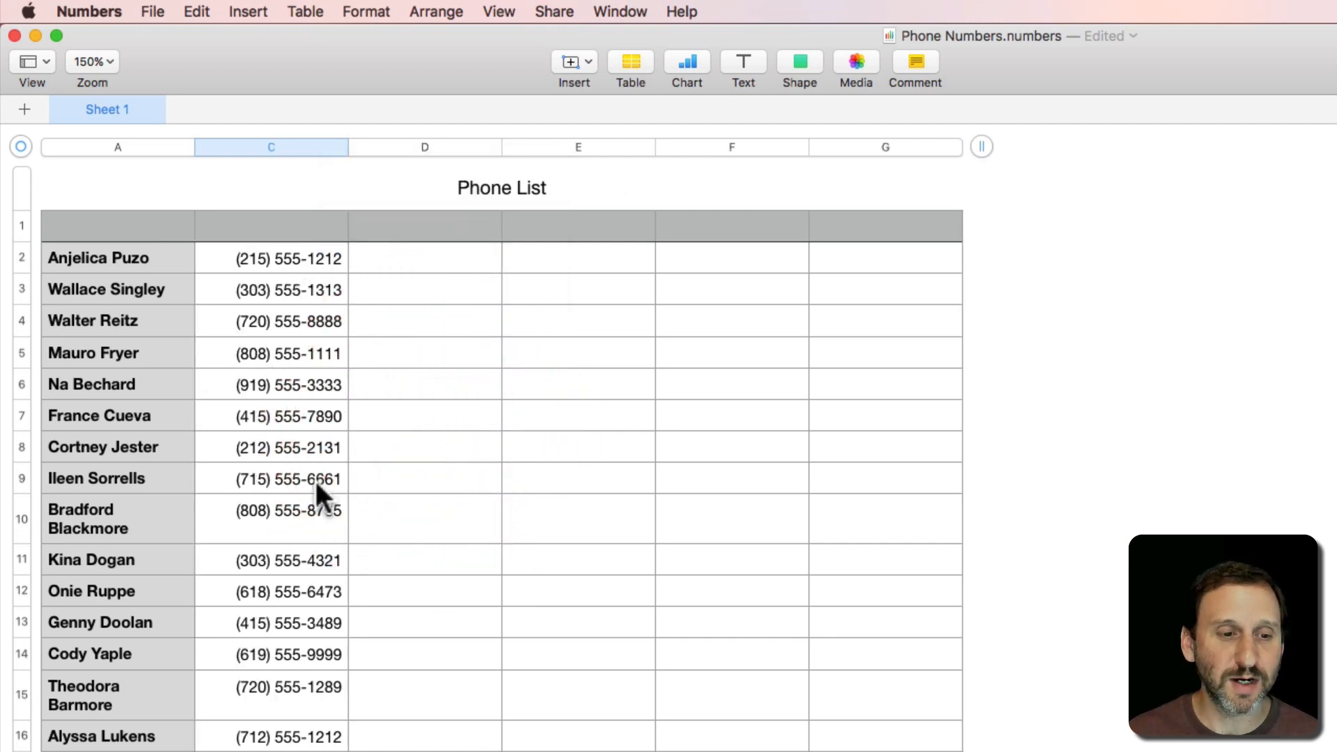